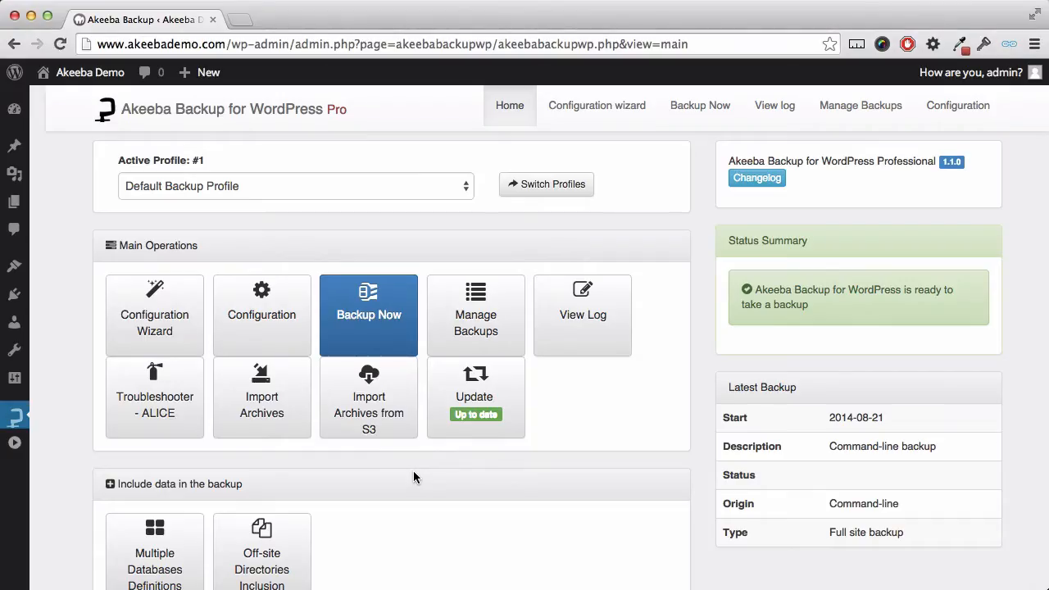
Start a new full site backup from the Backup Now page and let it complete.
left_click(367, 315)
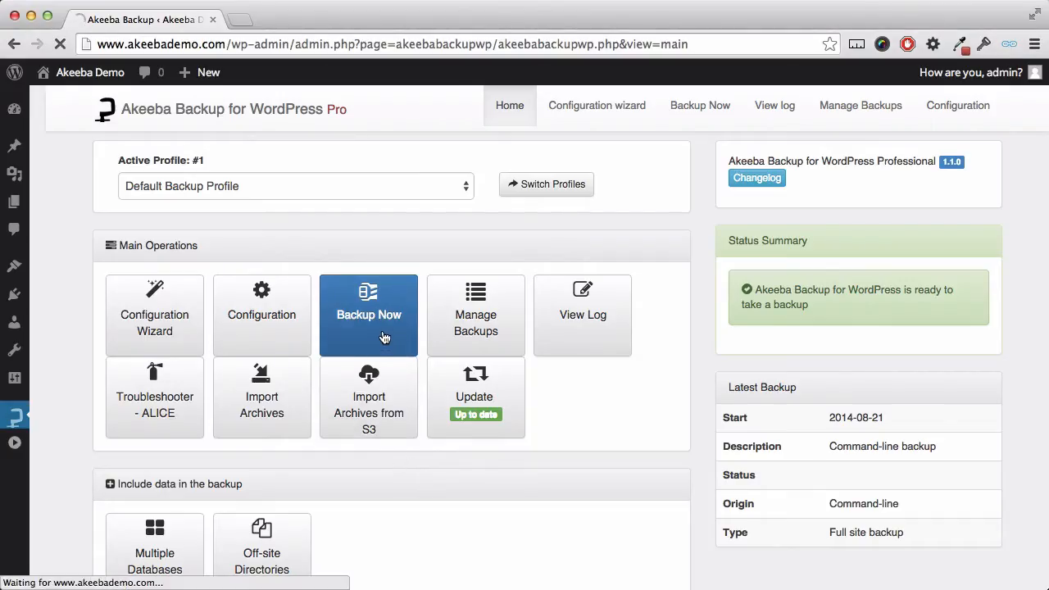
left_click(367, 315)
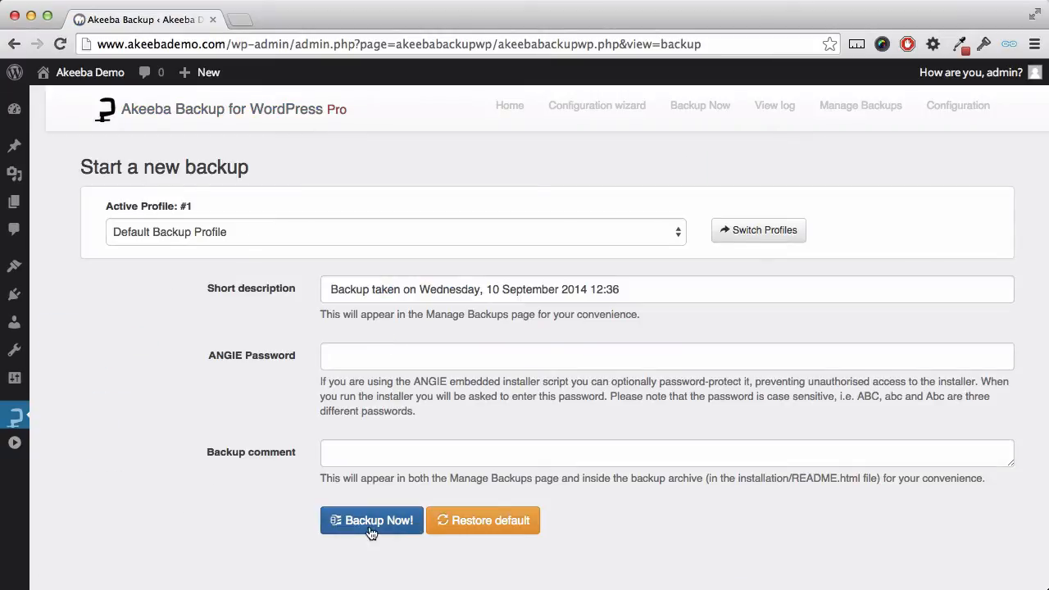
left_click(371, 521)
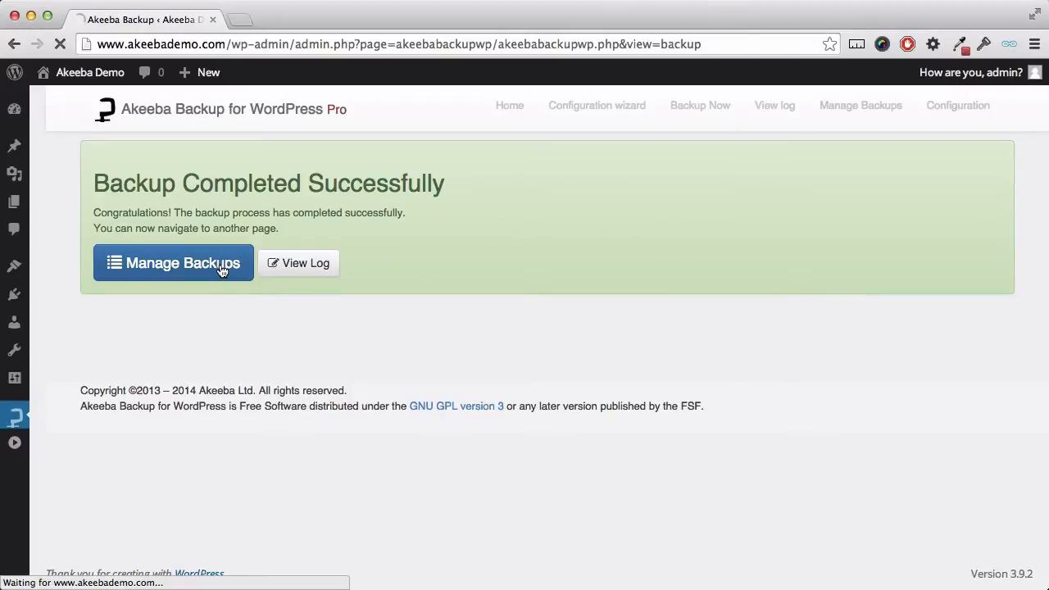
From Manage Backups, request a browser download of the latest backup archive.
left_click(173, 262)
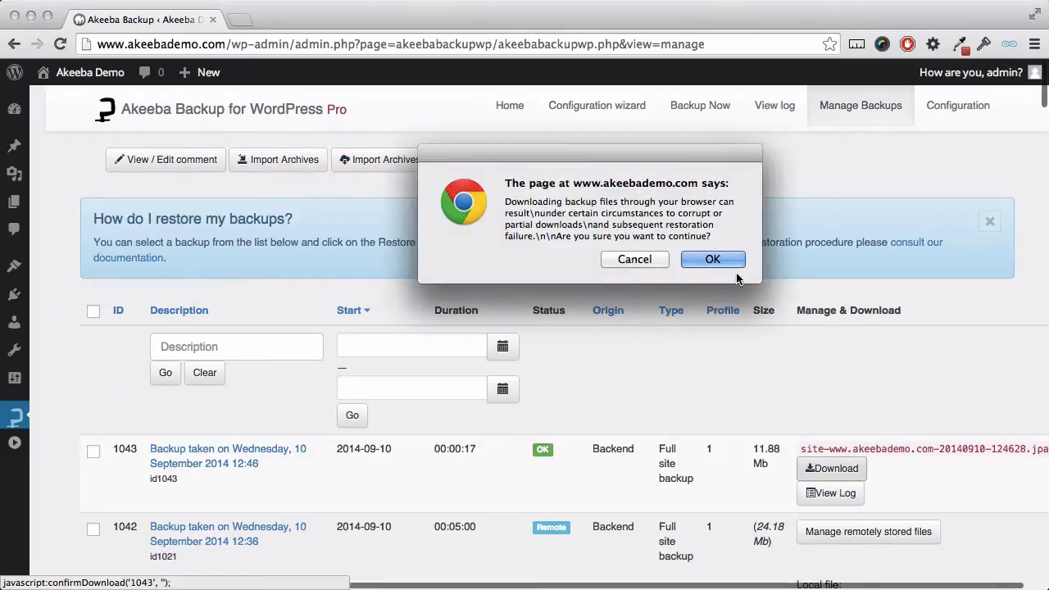
left_click(711, 259)
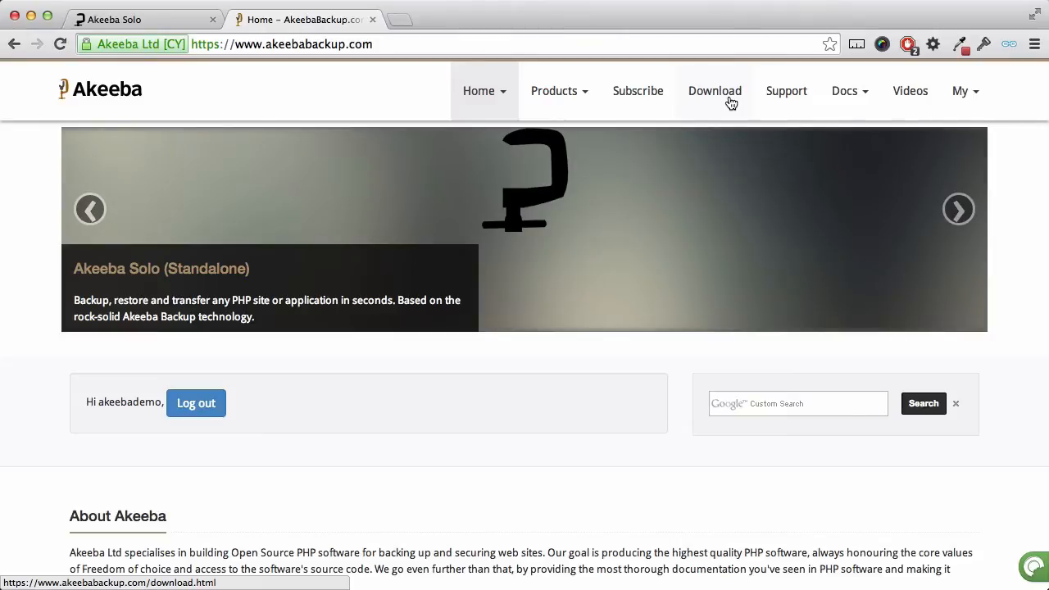
From the Download page, download Akeeba Kickstart Professional 3.9.0.
left_click(715, 91)
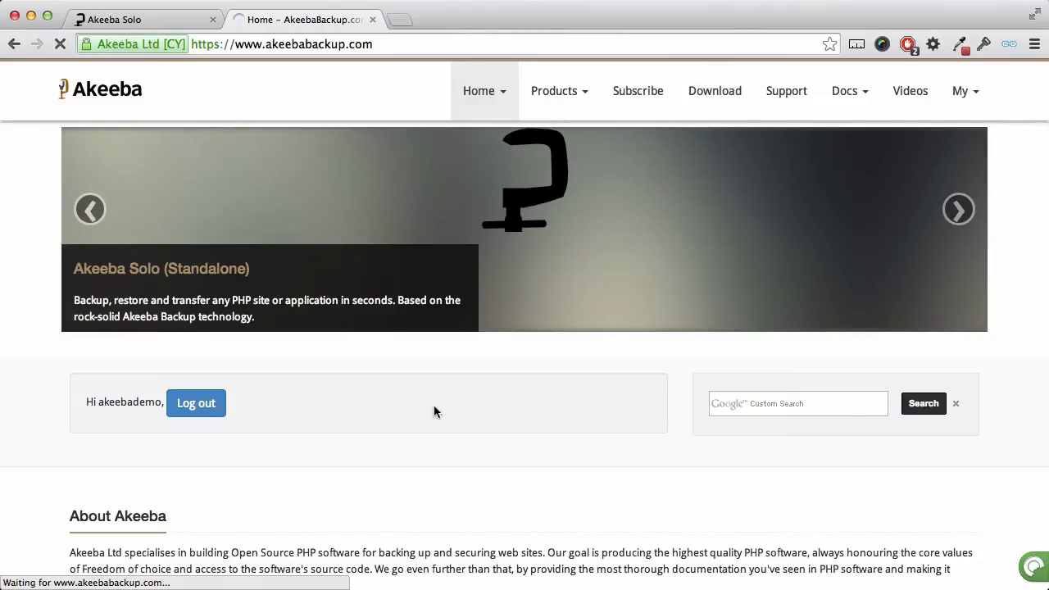
left_click(715, 91)
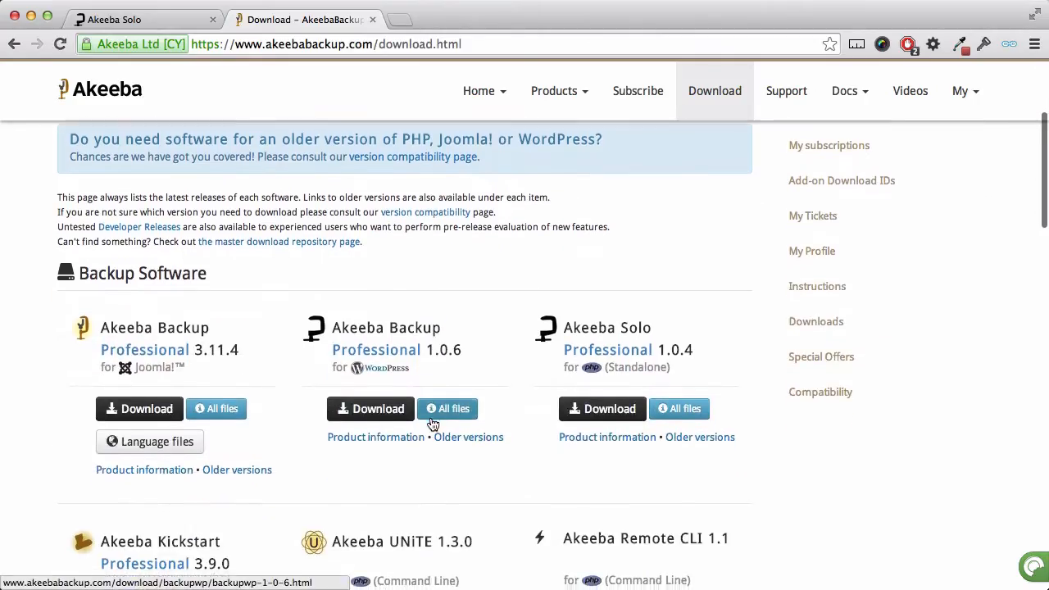
scroll("down", 3)
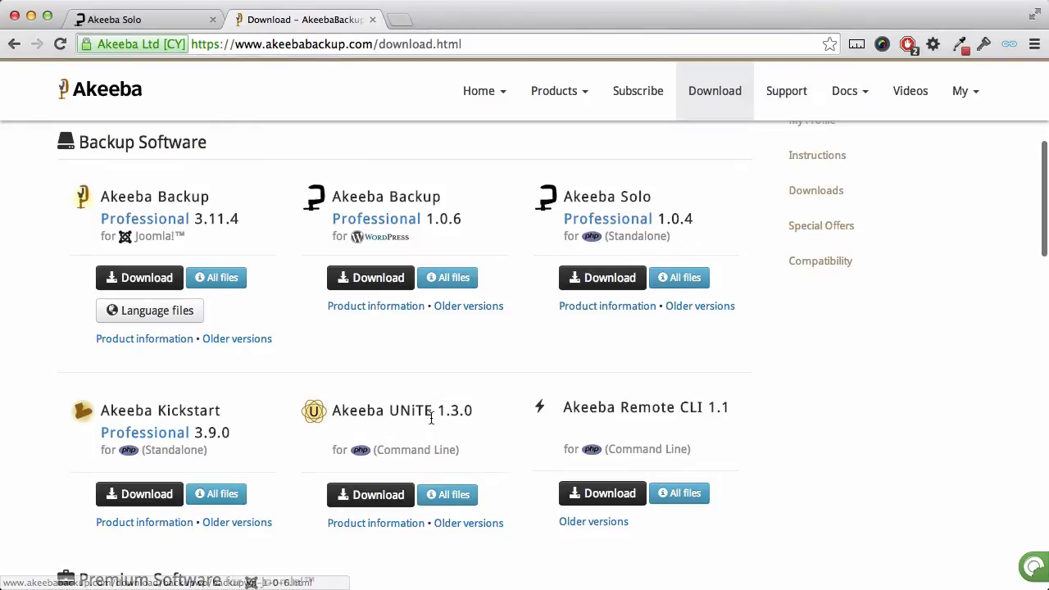
left_click(138, 493)
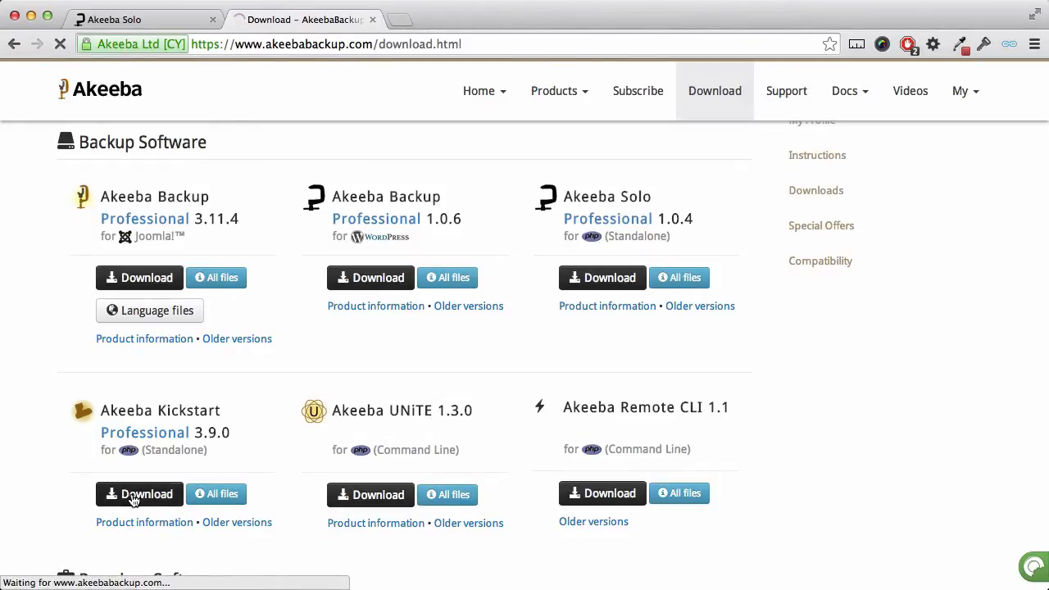
left_click(139, 493)
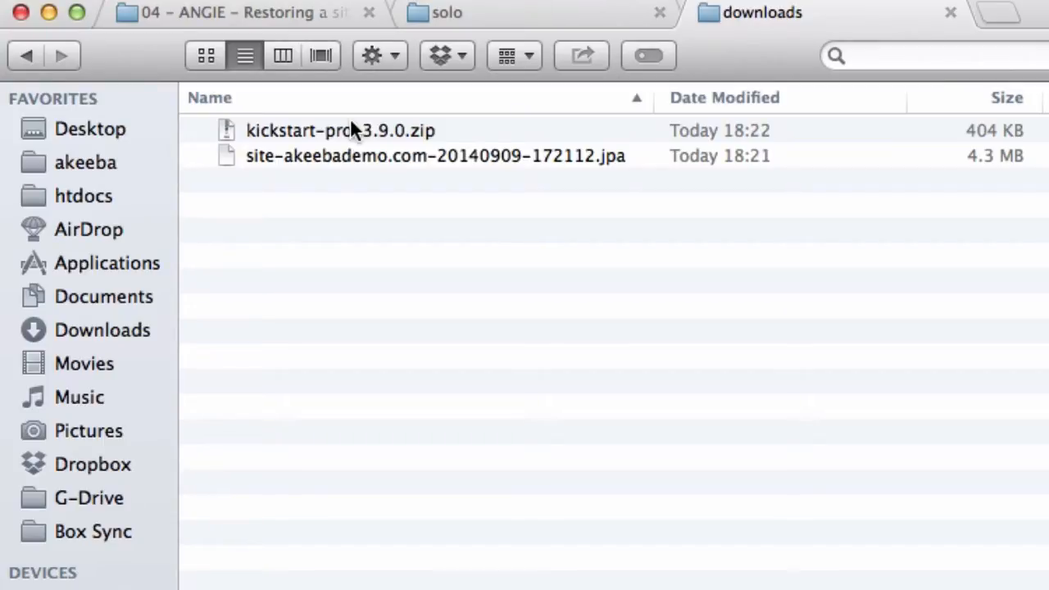
Extract kickstart-pro-3.9.0.zip and locate kickstart.php in the extracted folder.
left_click(339, 131)
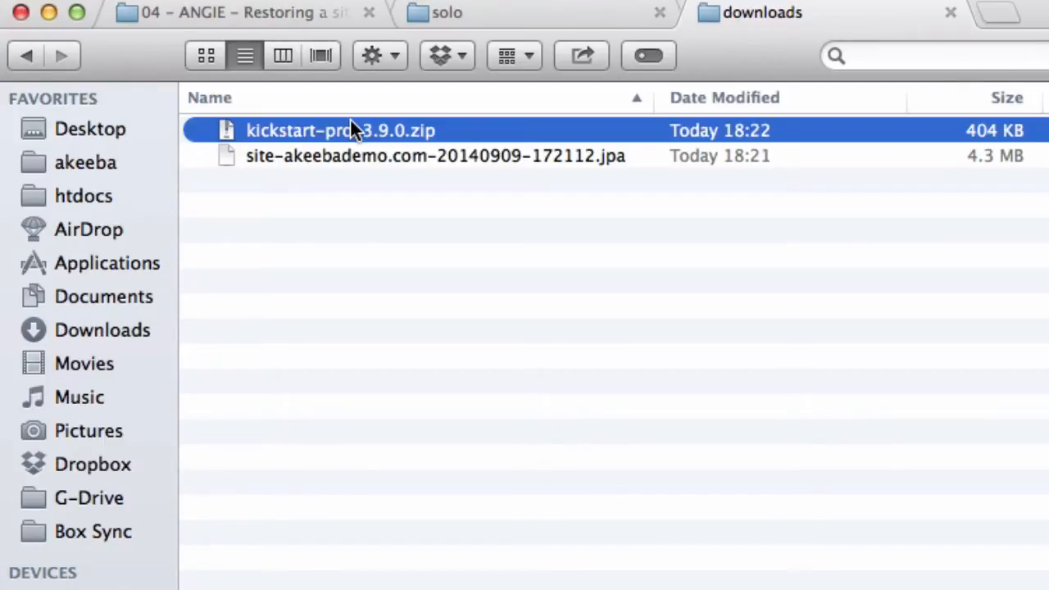
double_click(340, 131)
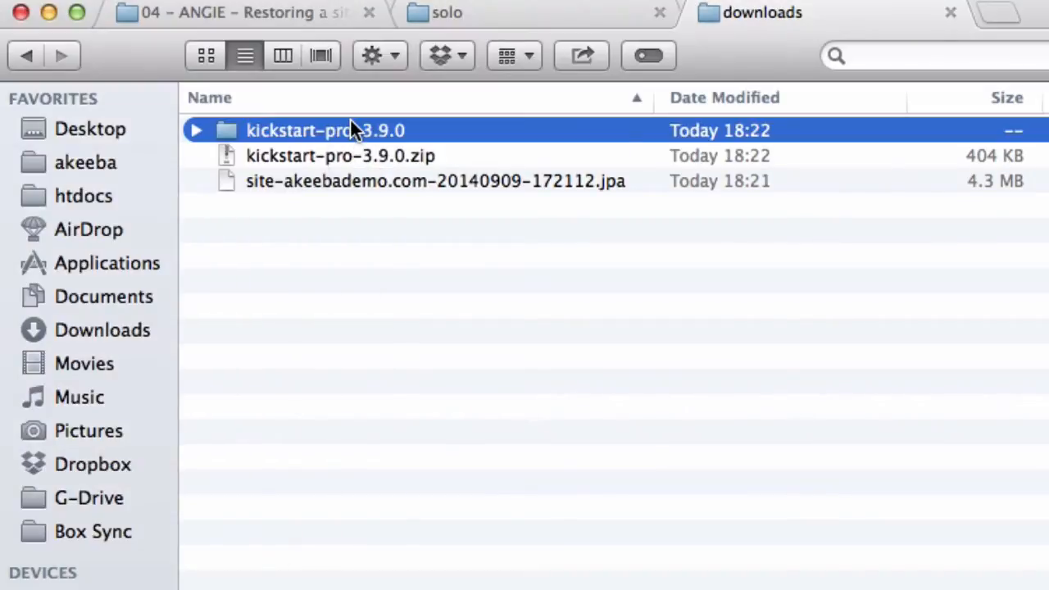
left_click(195, 131)
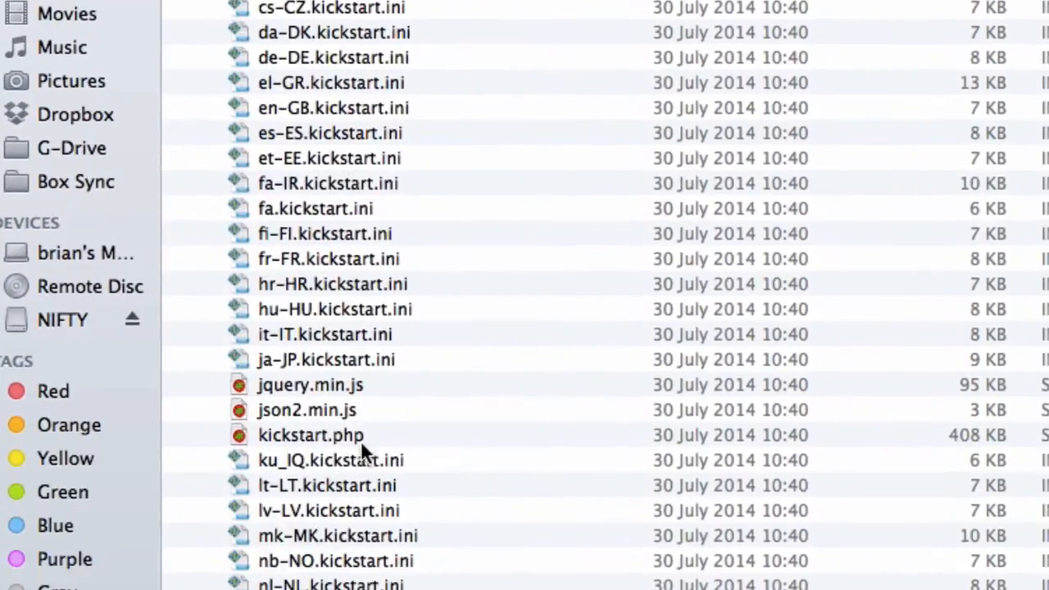
left_click(310, 436)
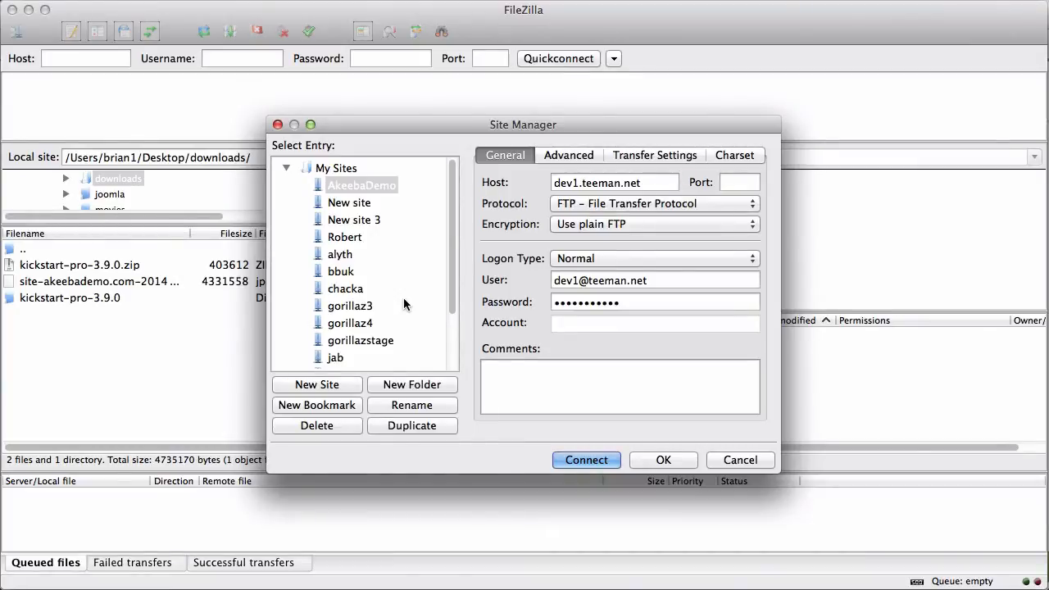
mouse_move(571, 443)
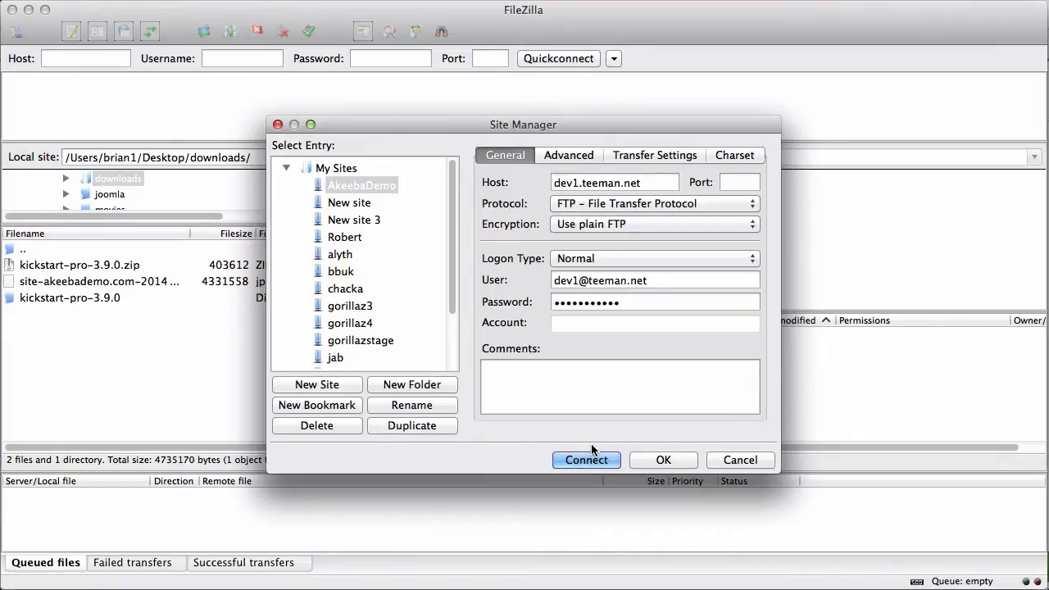
Connect to the saved AkeebaDemo FTP server and list its remote root.
left_click(587, 459)
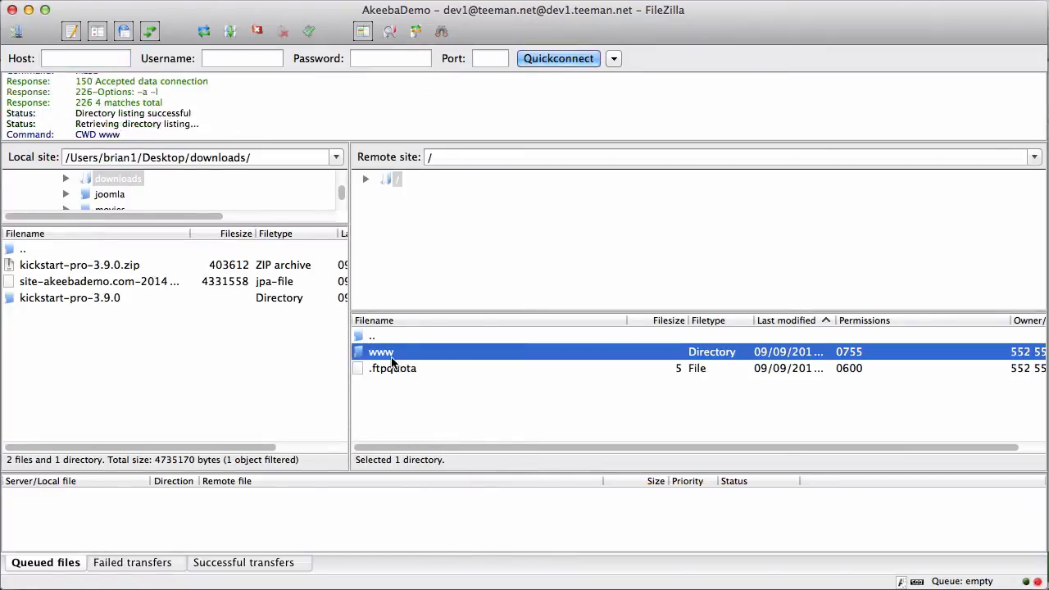
Upload the .jpa backup archive and kickstart.php into the server's www folder.
double_click(380, 351)
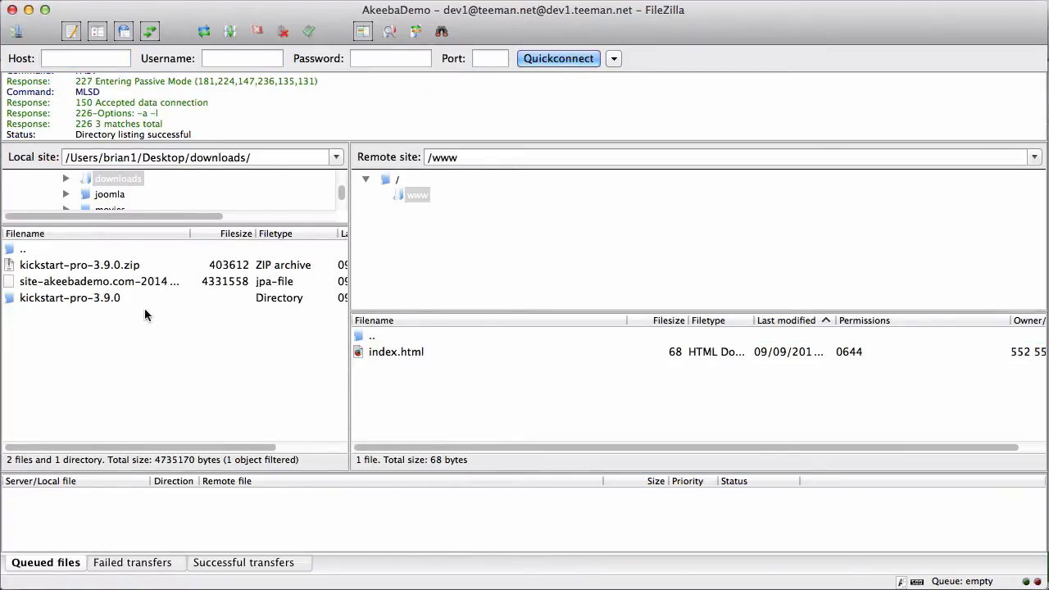
left_click(99, 282)
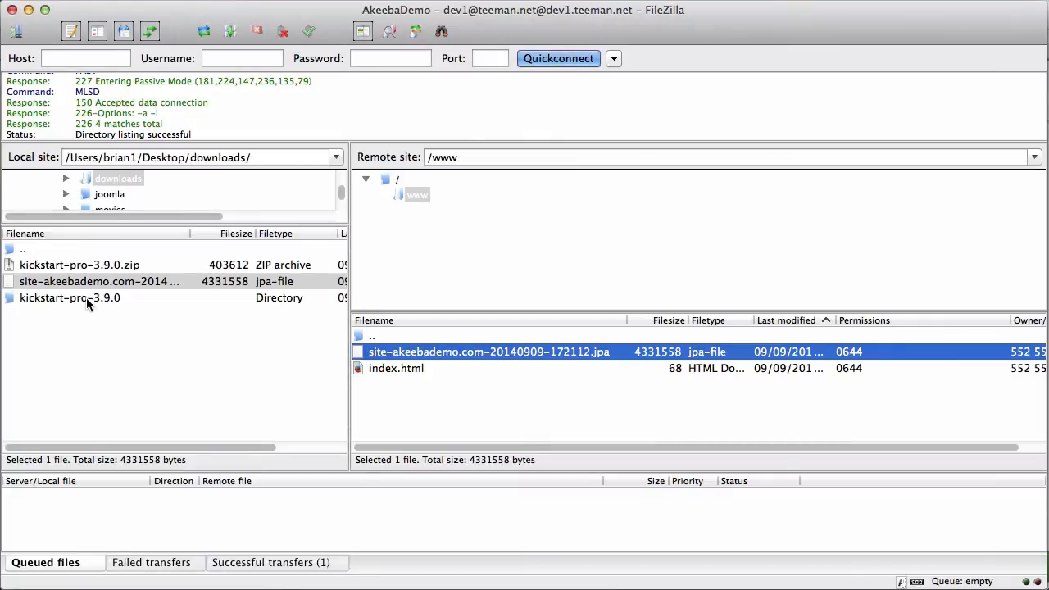
double_click(69, 298)
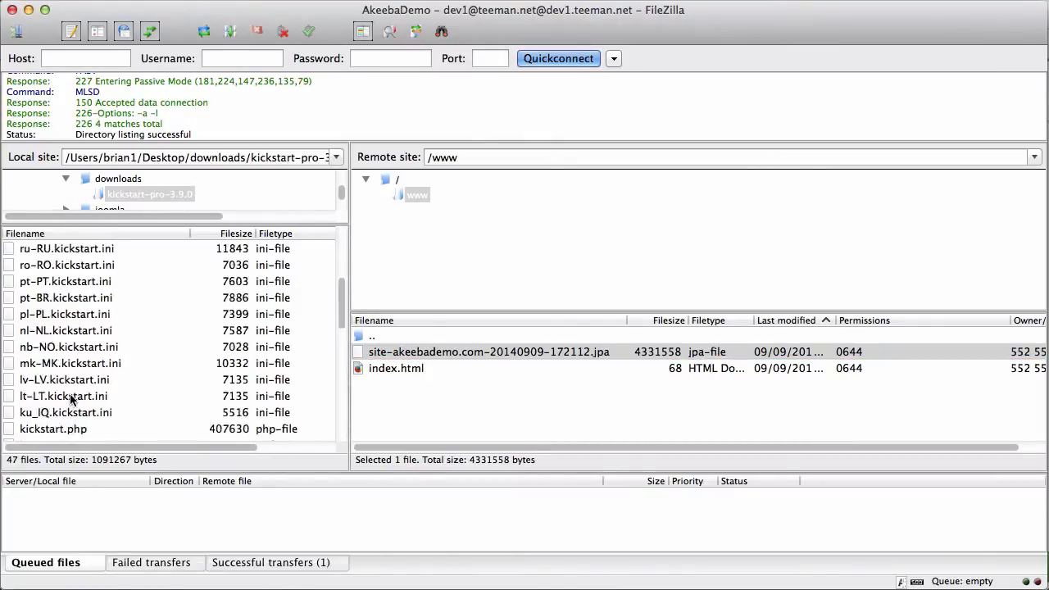
left_click(52, 364)
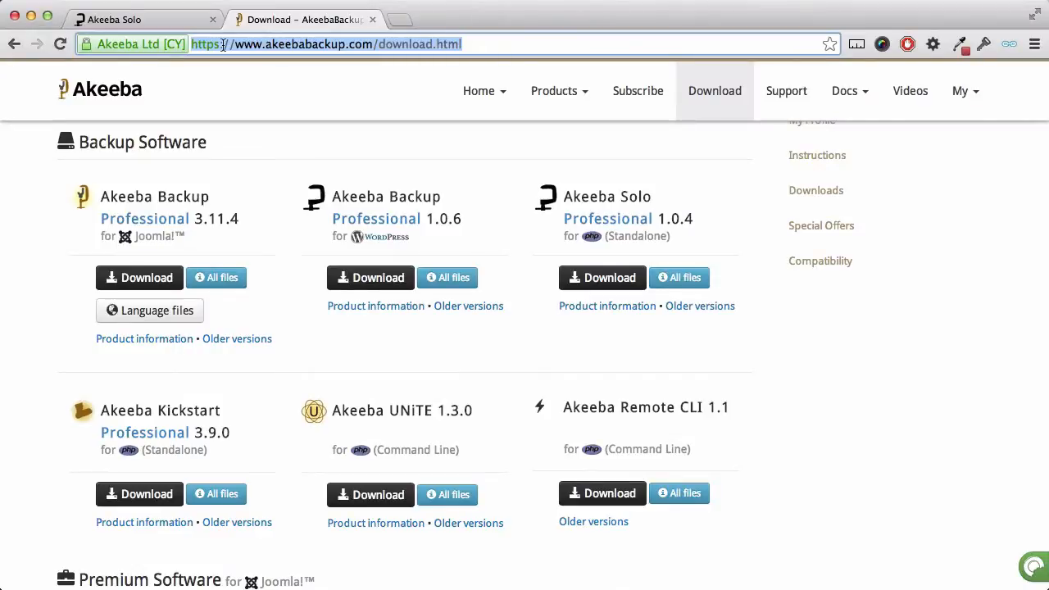
Browse to dev1.teeman.net/kickstart.php to launch Kickstart.
type("dev1.teeman.net")
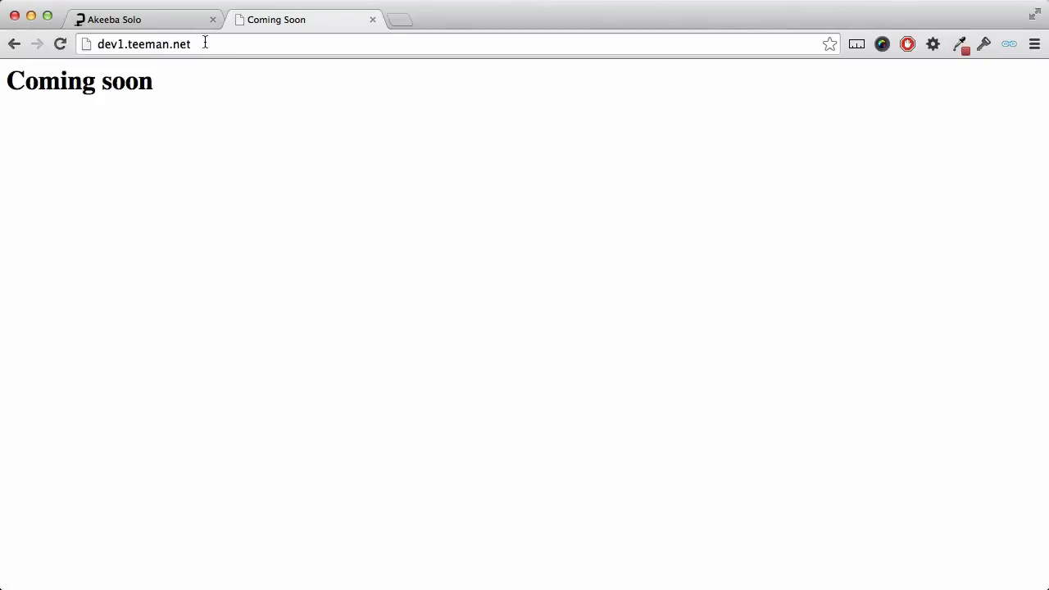
type("/kickstart.php")
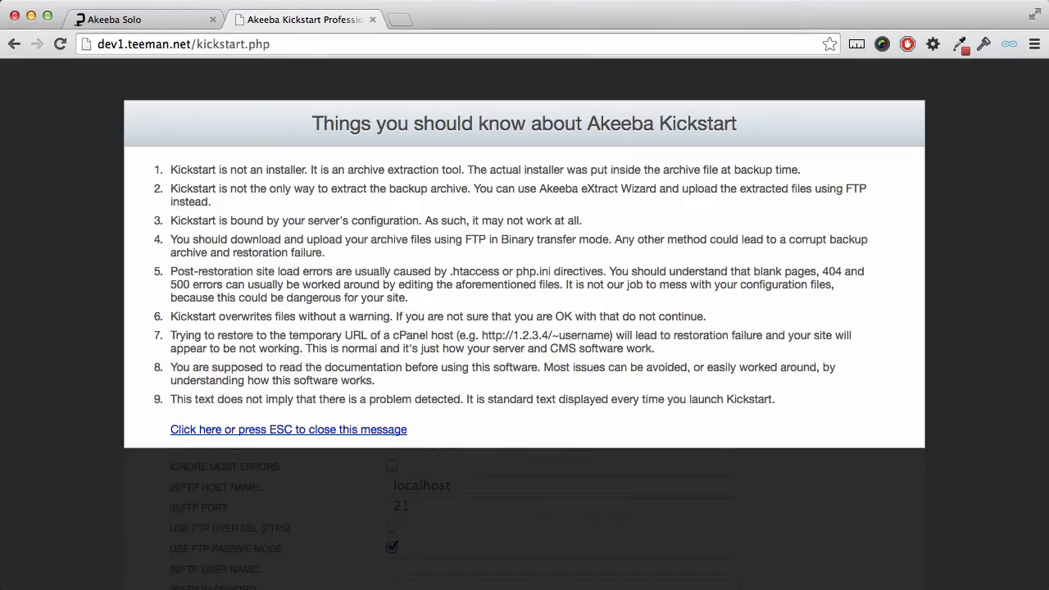
mouse_move(278, 334)
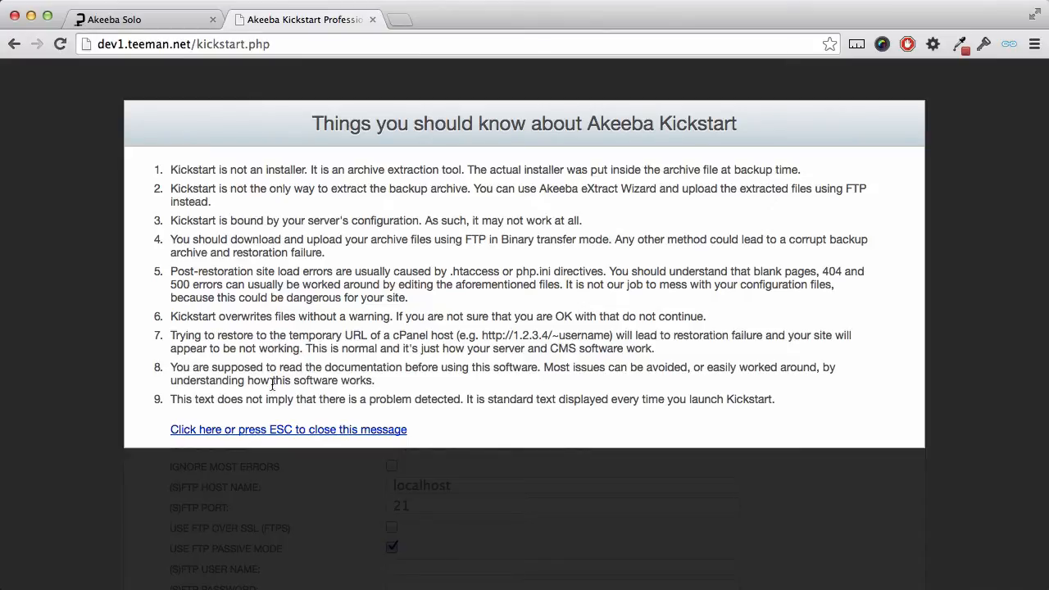
Set Kickstart to write files directly (no FTP) and start extracting the backup archive.
left_click(289, 430)
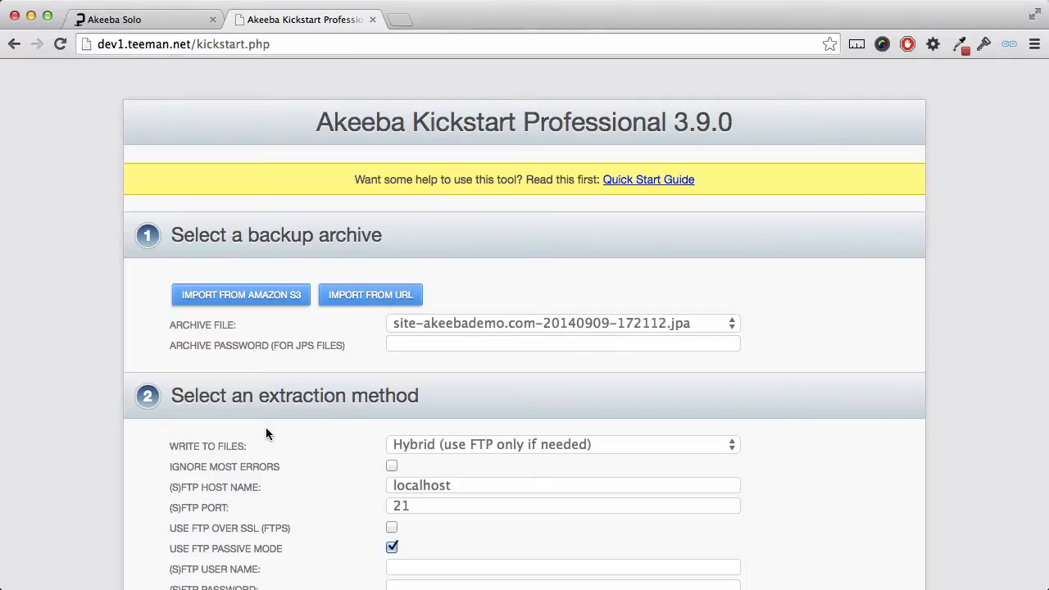
mouse_move(548, 334)
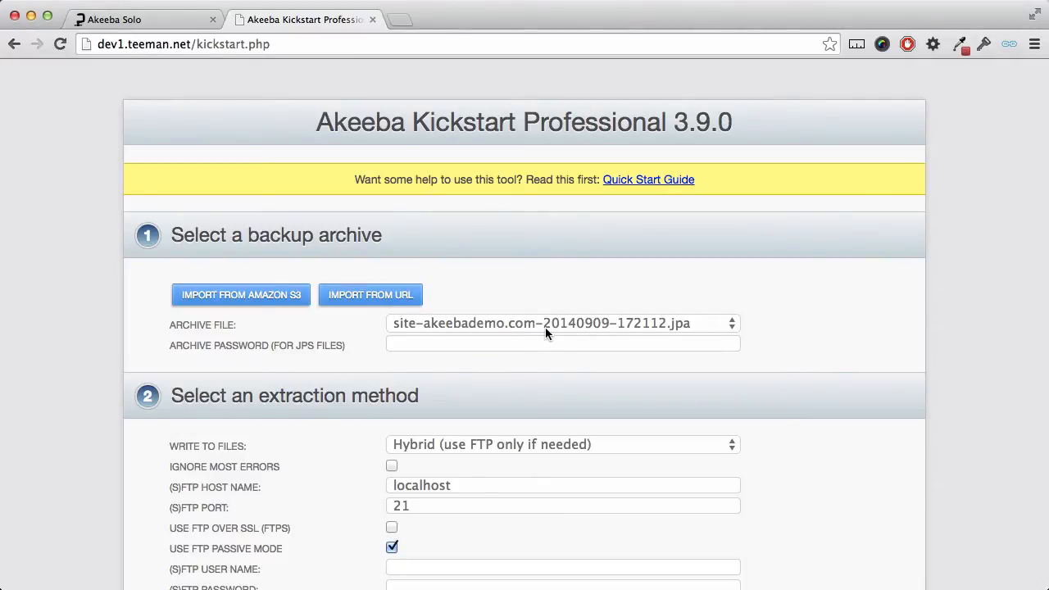
left_click(562, 444)
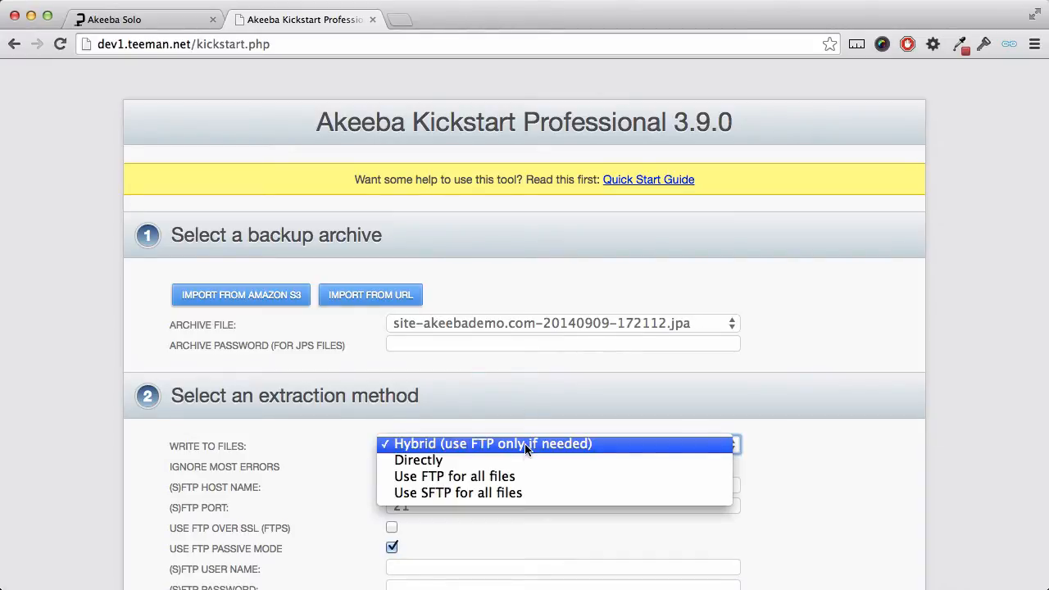
mouse_move(525, 459)
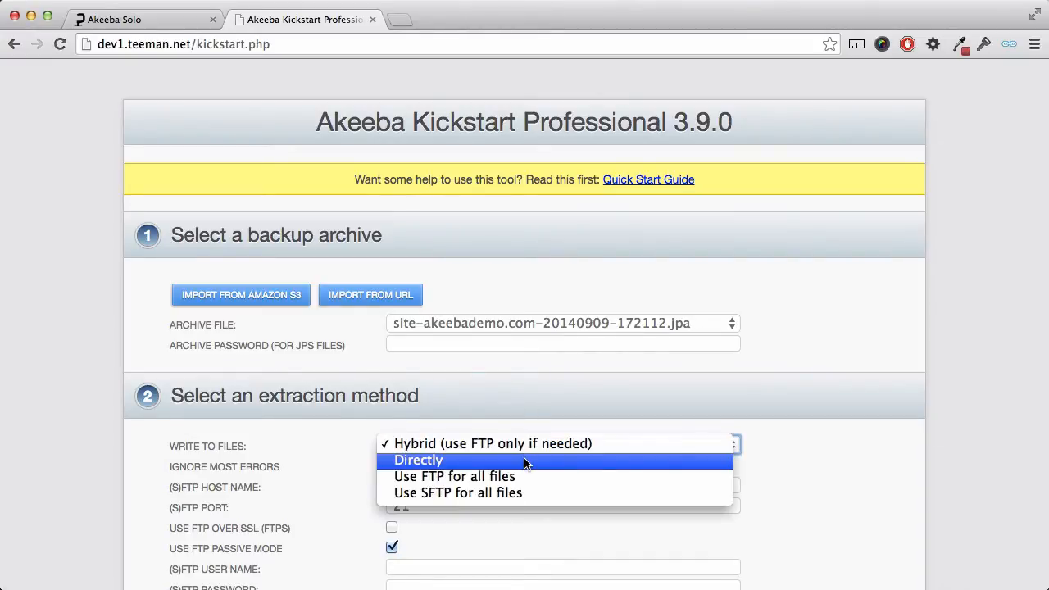
left_click(419, 459)
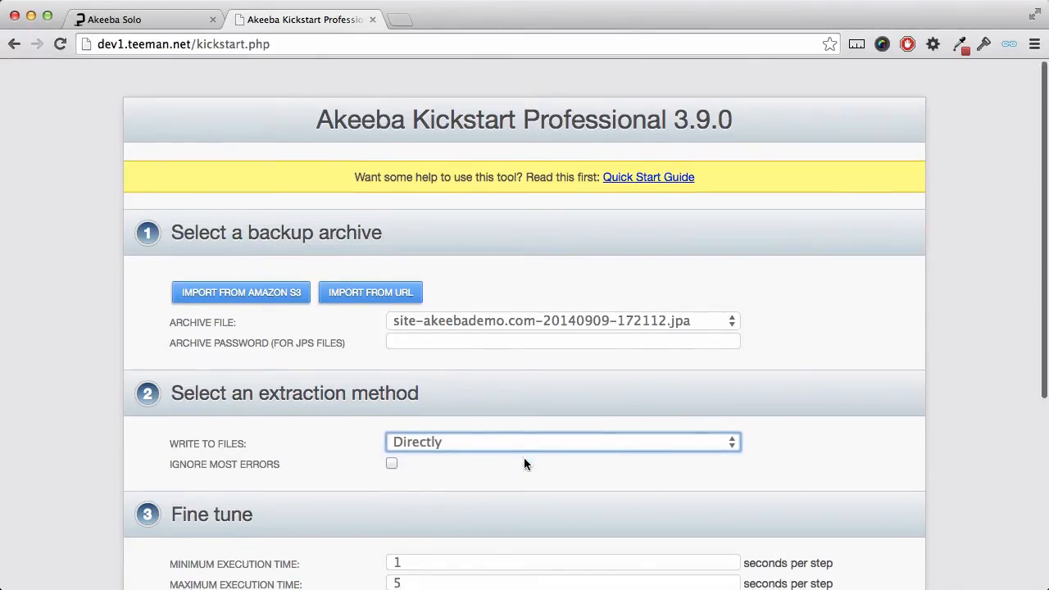
scroll("down", 3)
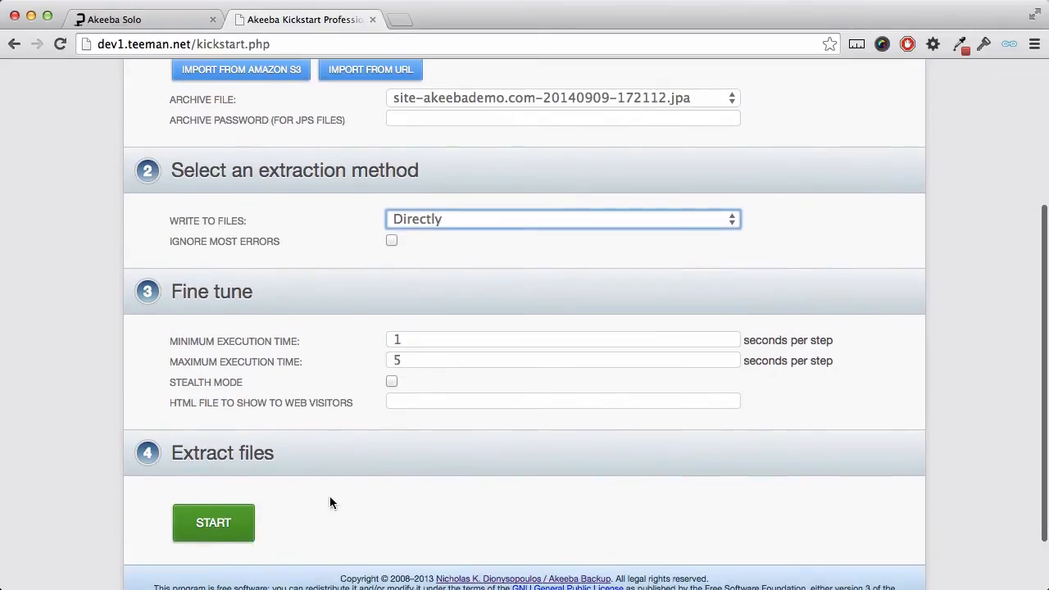
left_click(214, 523)
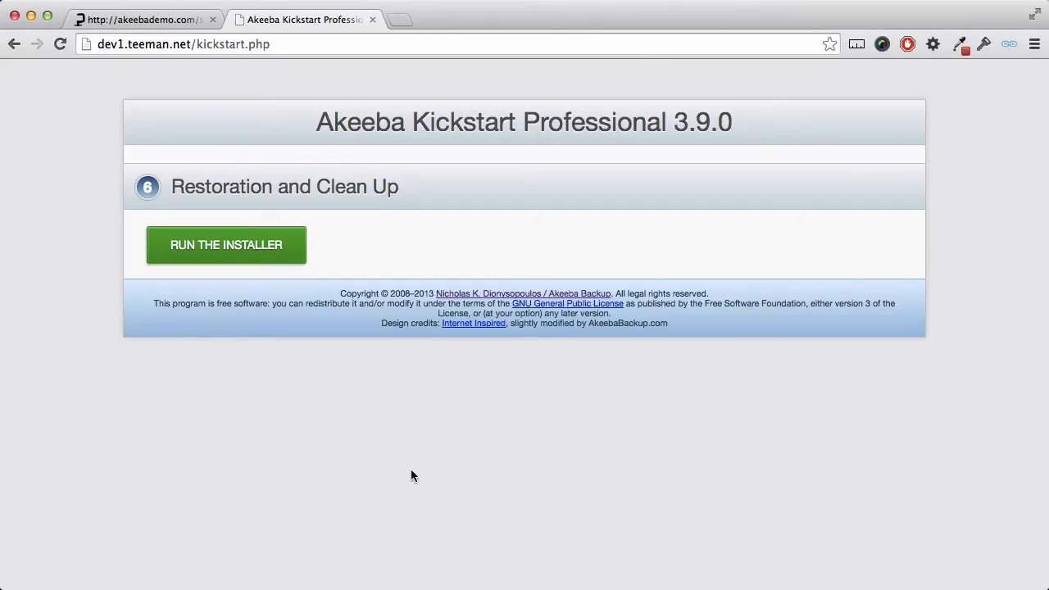
Run the ANGIE installer and review its pre-installation checks and warnings.
left_click(226, 244)
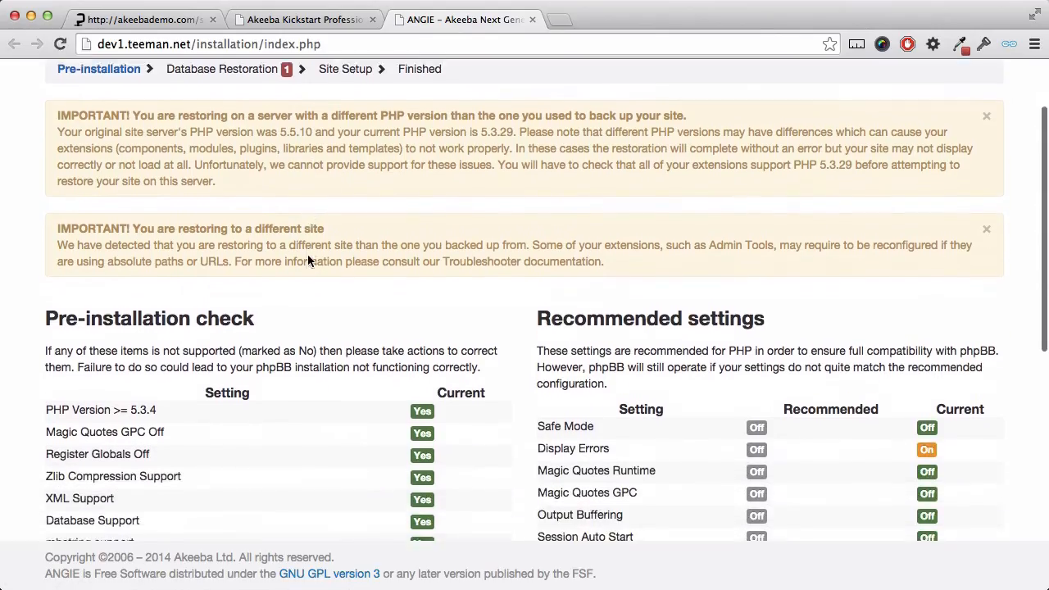
scroll("down", 3)
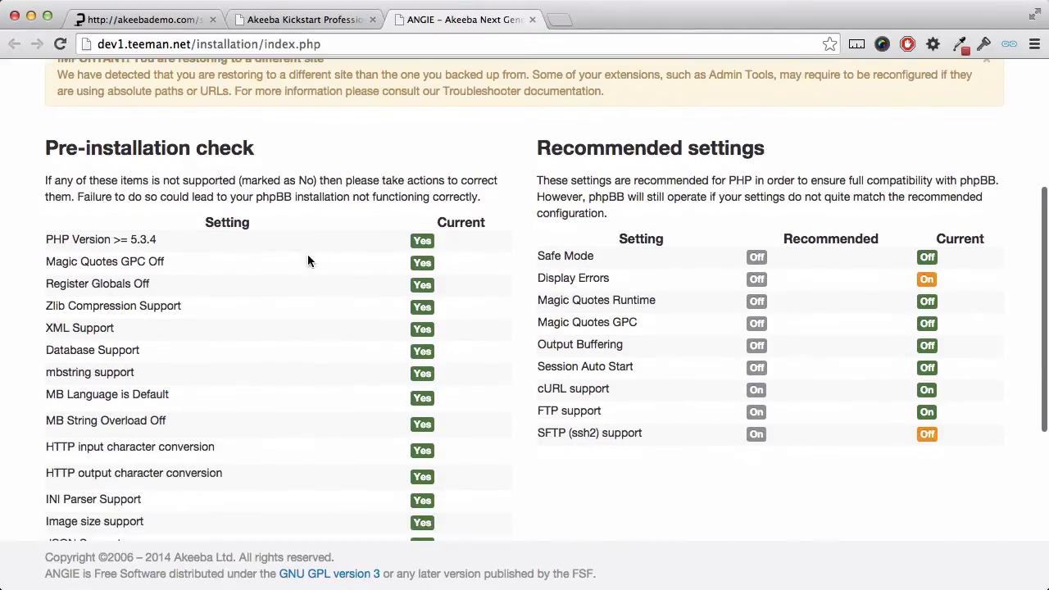
scroll("down", 3)
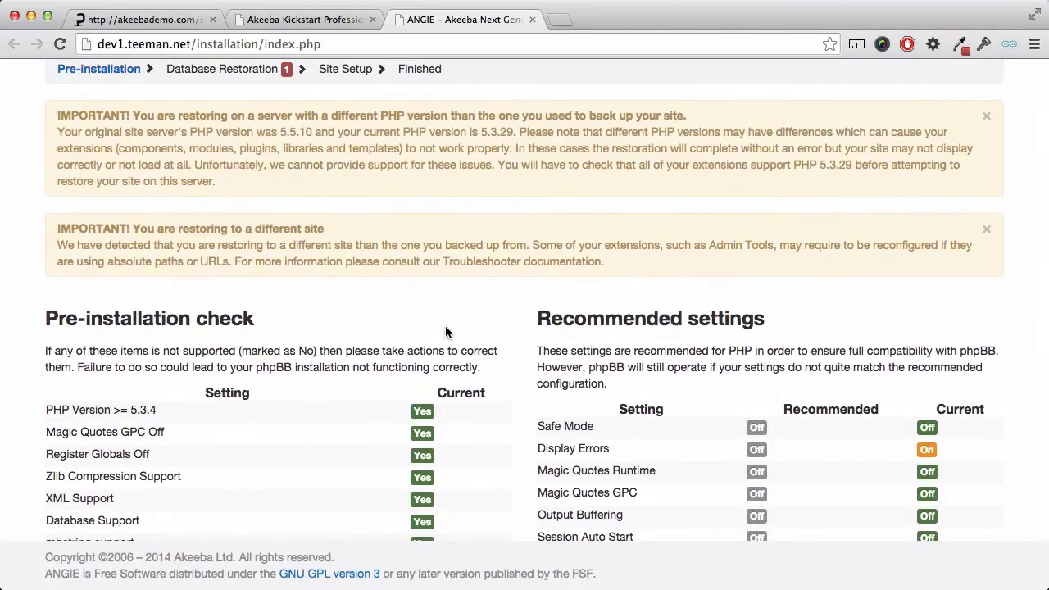
scroll("down", 3)
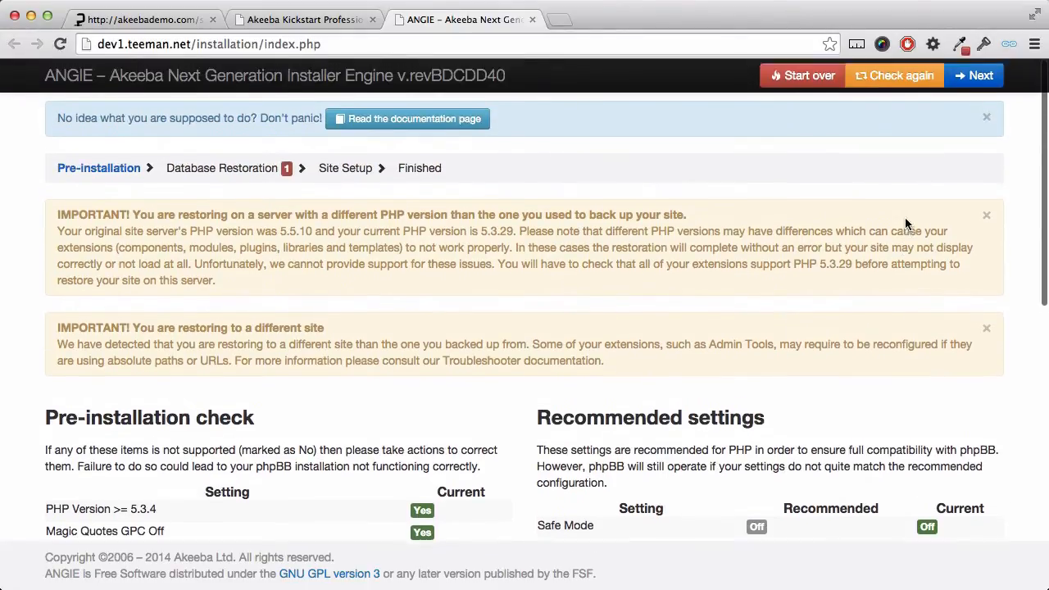
Restore the main database with host localhost, user teeman, password and database teeman03_dev1.
left_click(974, 75)
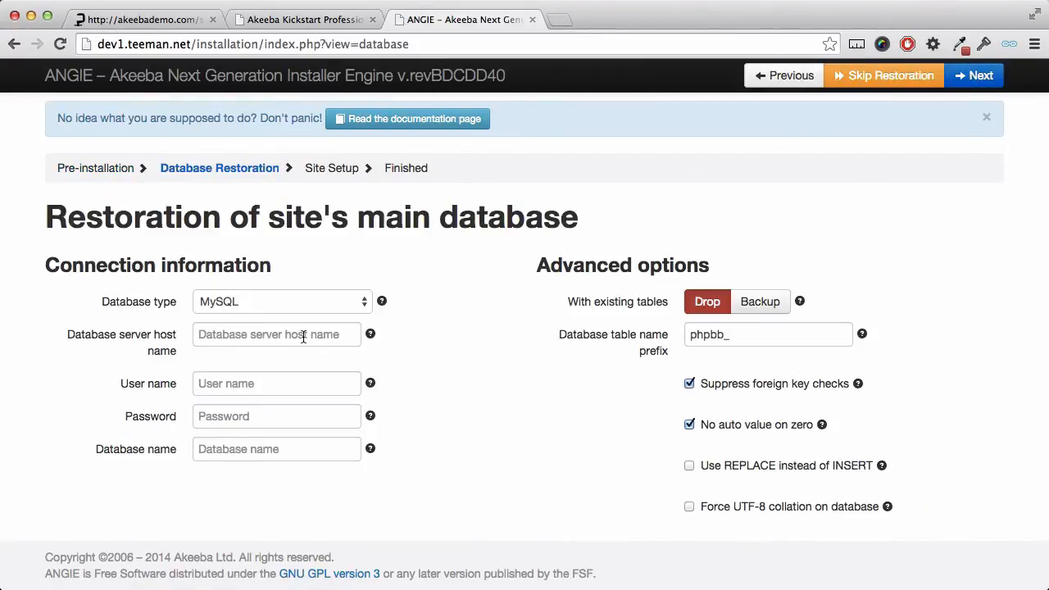
left_click(275, 334)
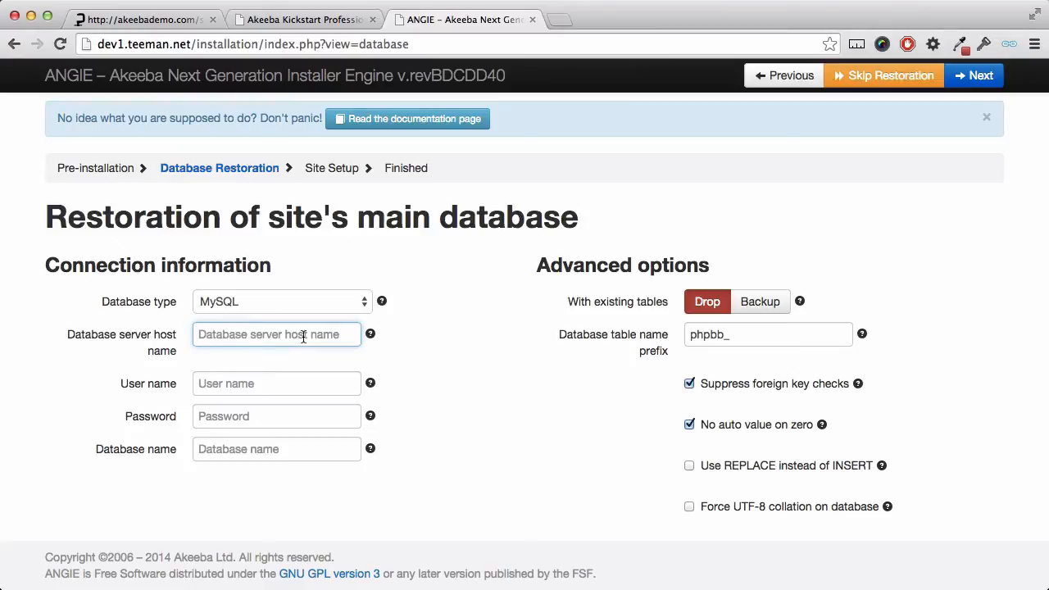
type("localhos")
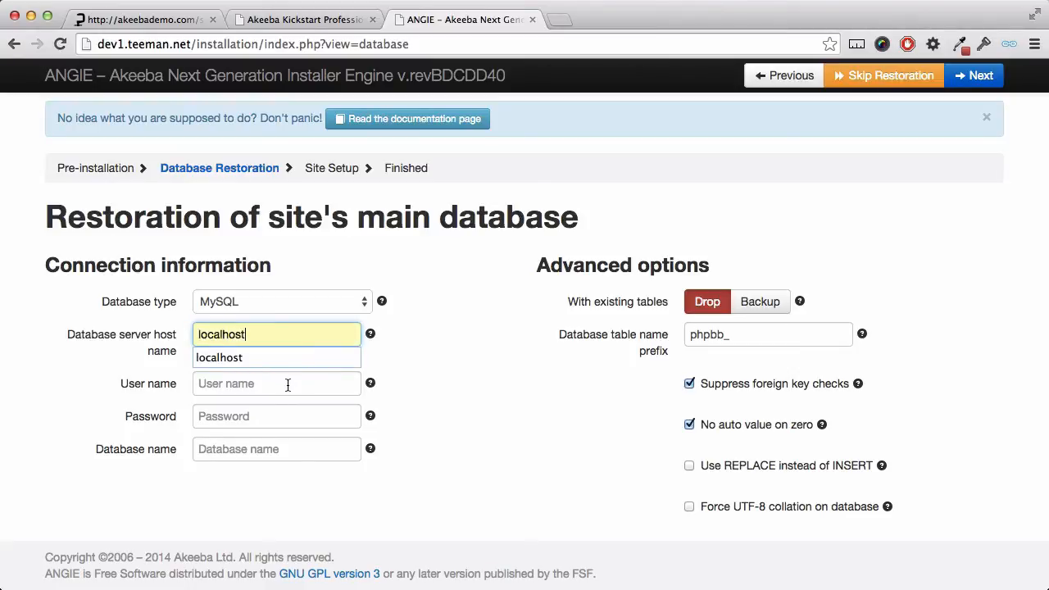
type("tee")
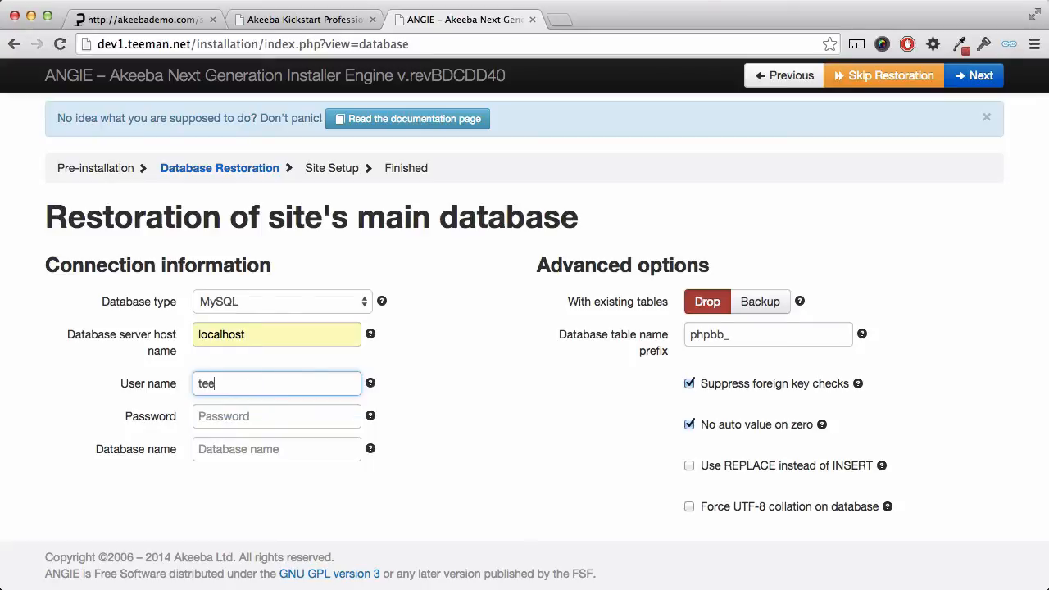
type("man03_brian")
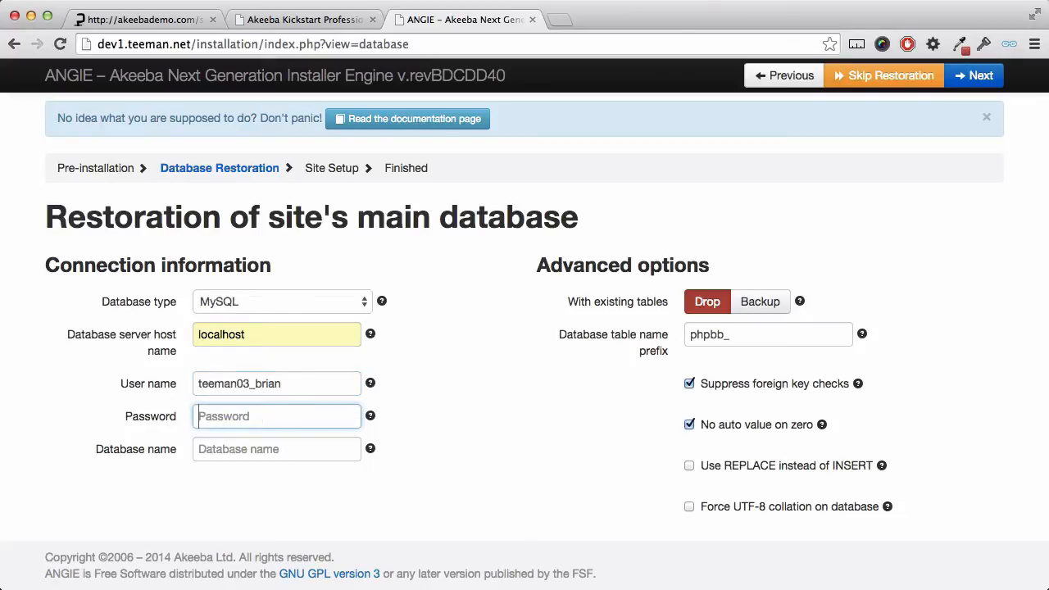
type("••••")
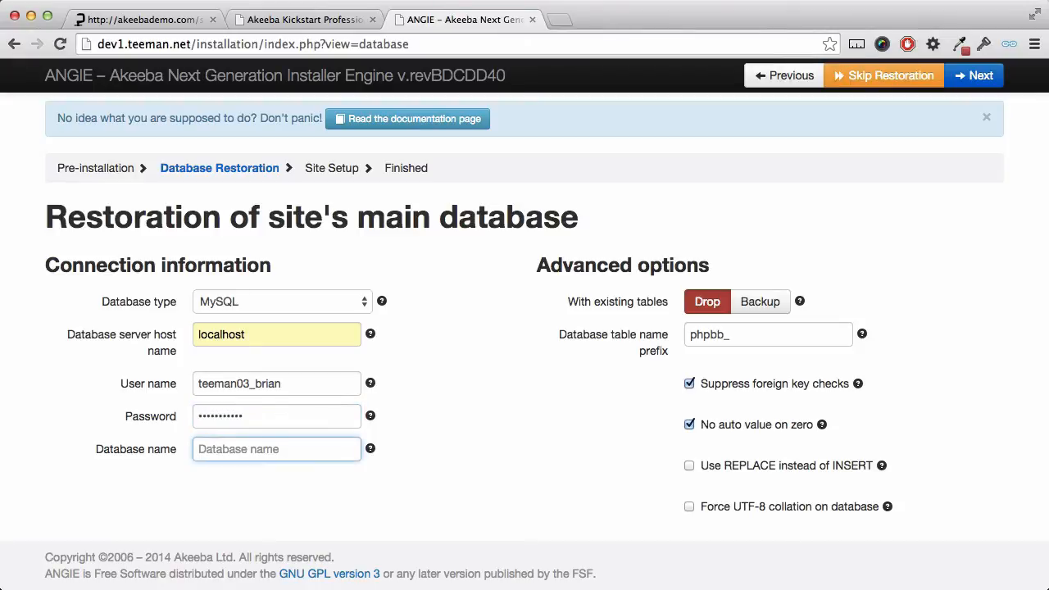
type("teeman03")
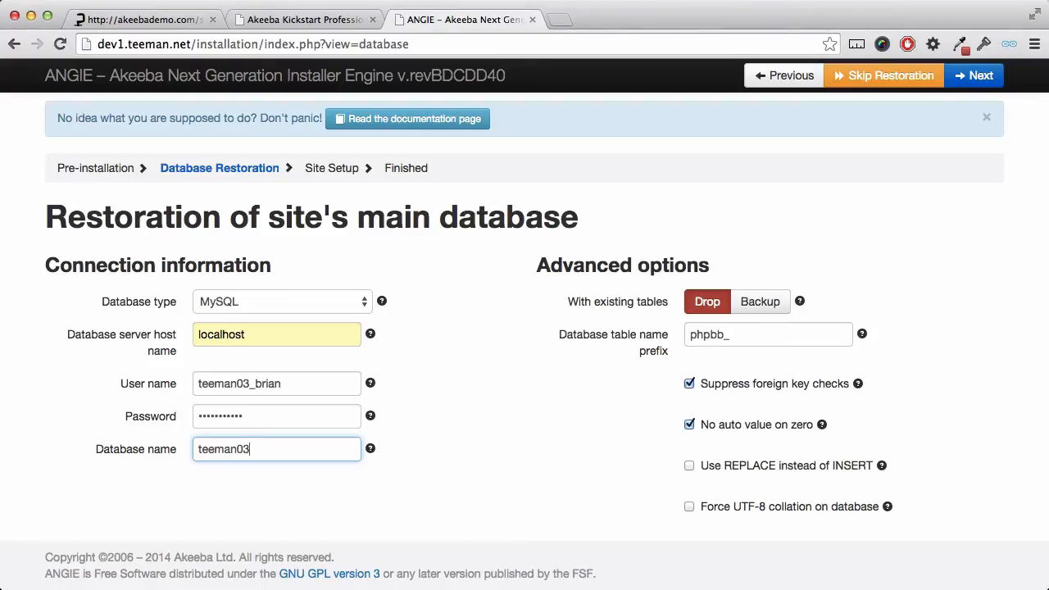
type("_dev1")
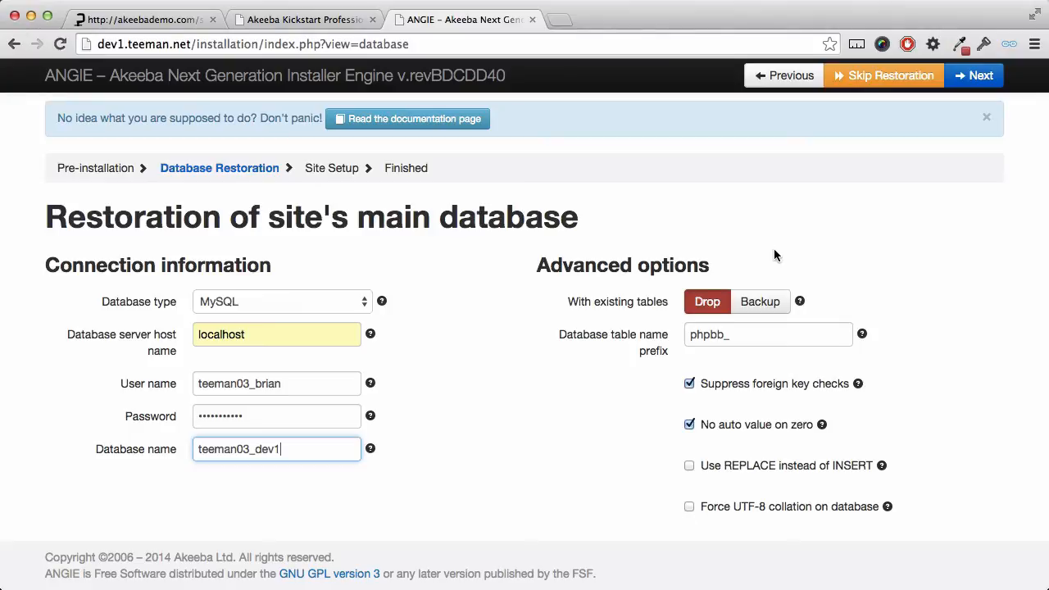
left_click(974, 75)
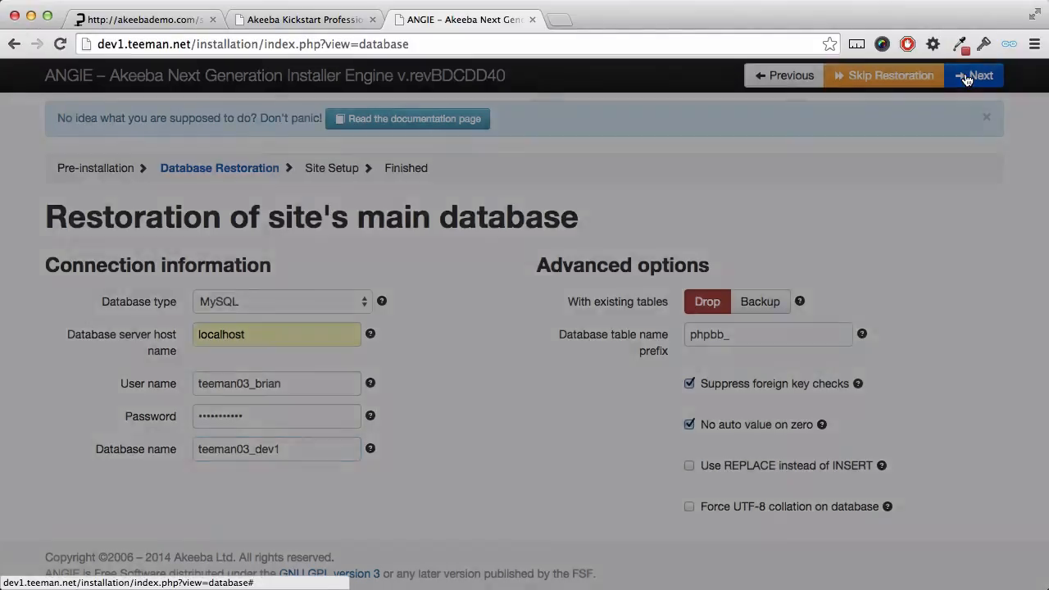
left_click(974, 76)
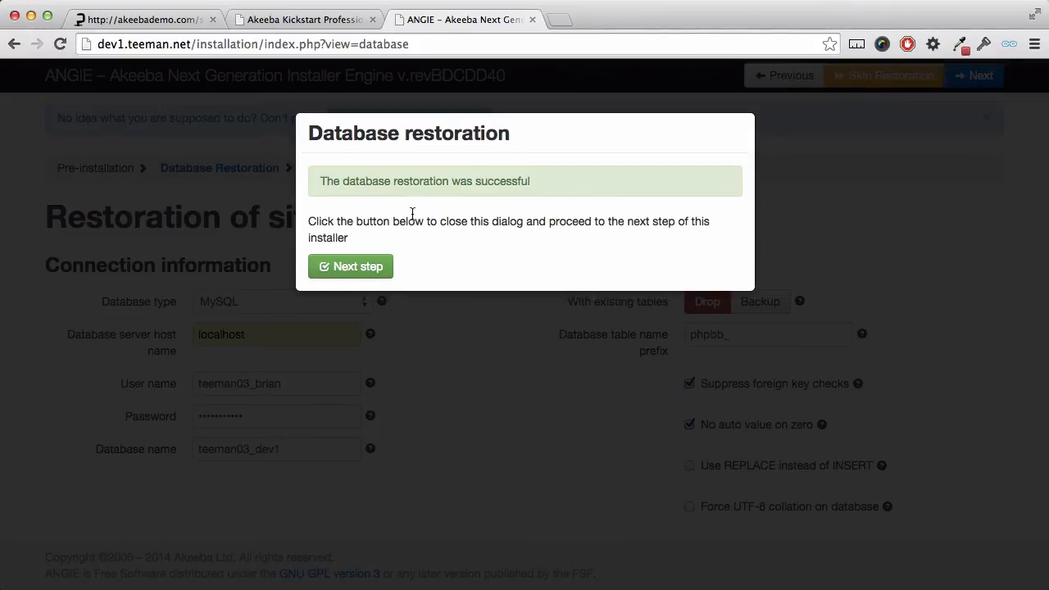
Enter site name Akeeba, tagline 'my new site' and super user 'brian', then continue to the next step.
left_click(351, 266)
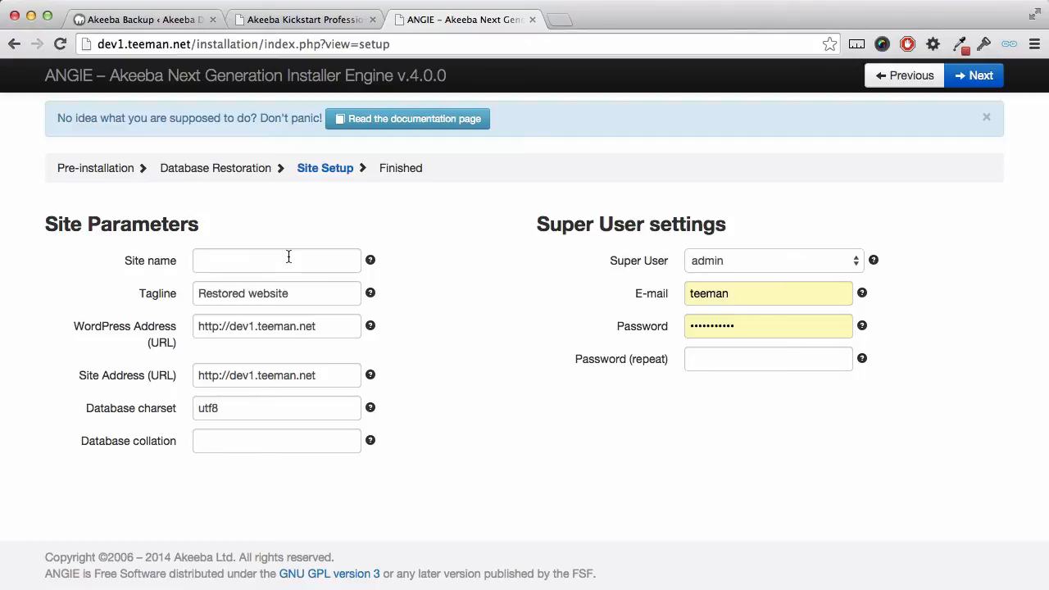
type("Akeeba Demo")
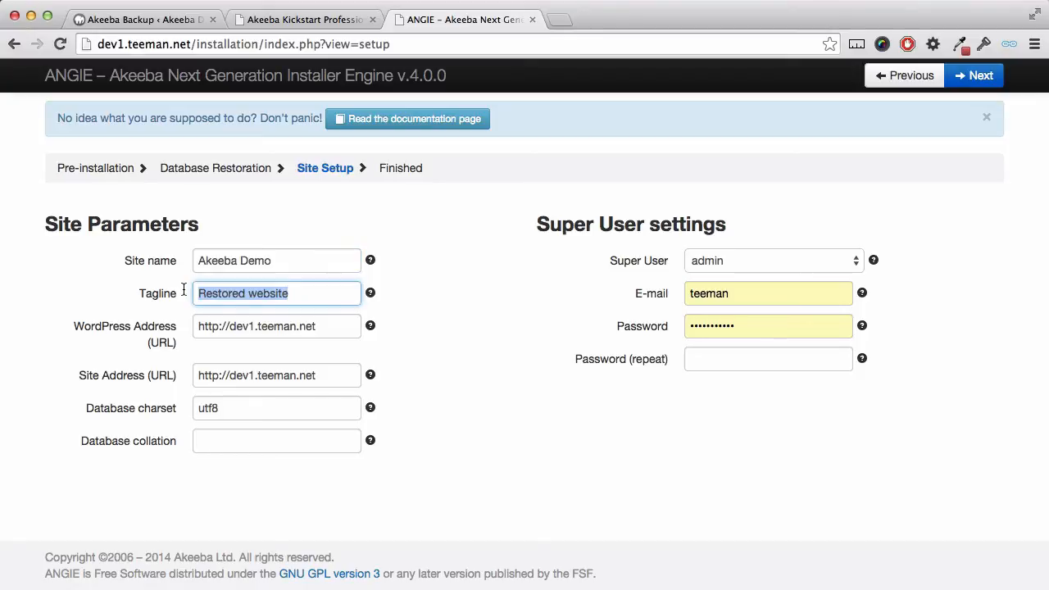
type("my new site")
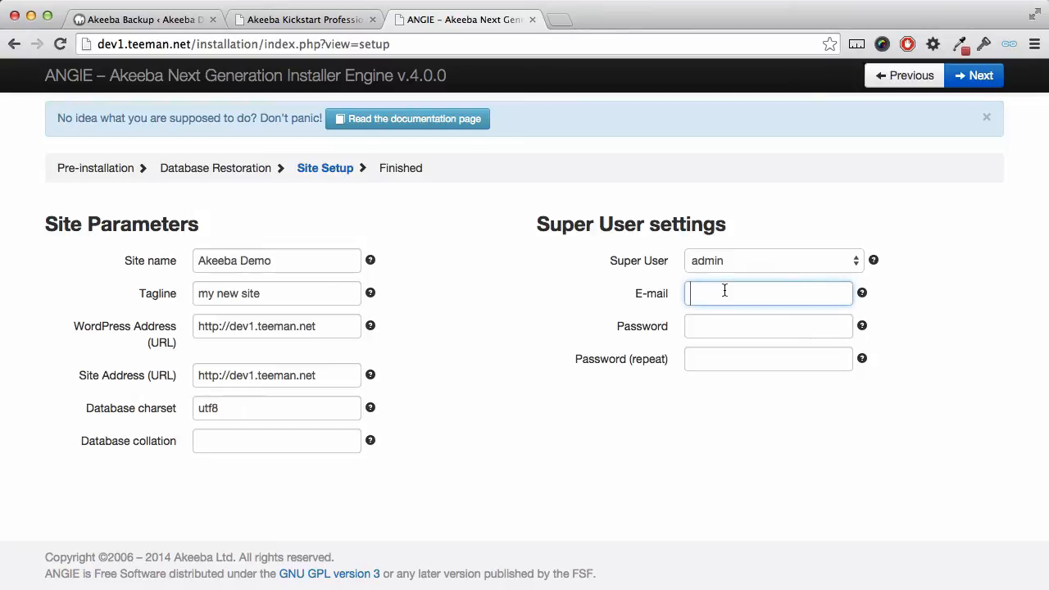
type("brian@example.com")
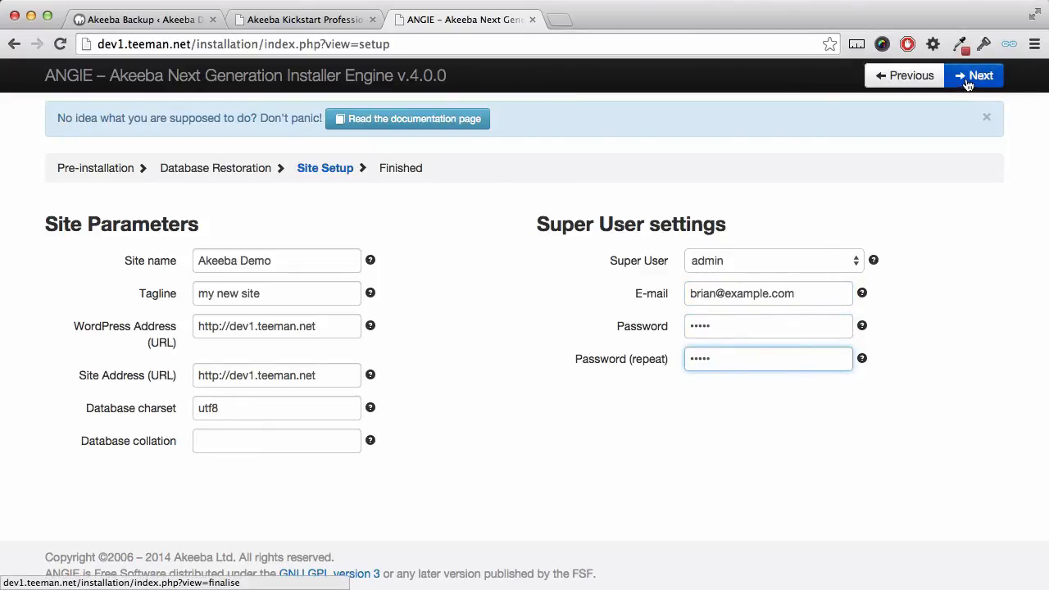
left_click(974, 75)
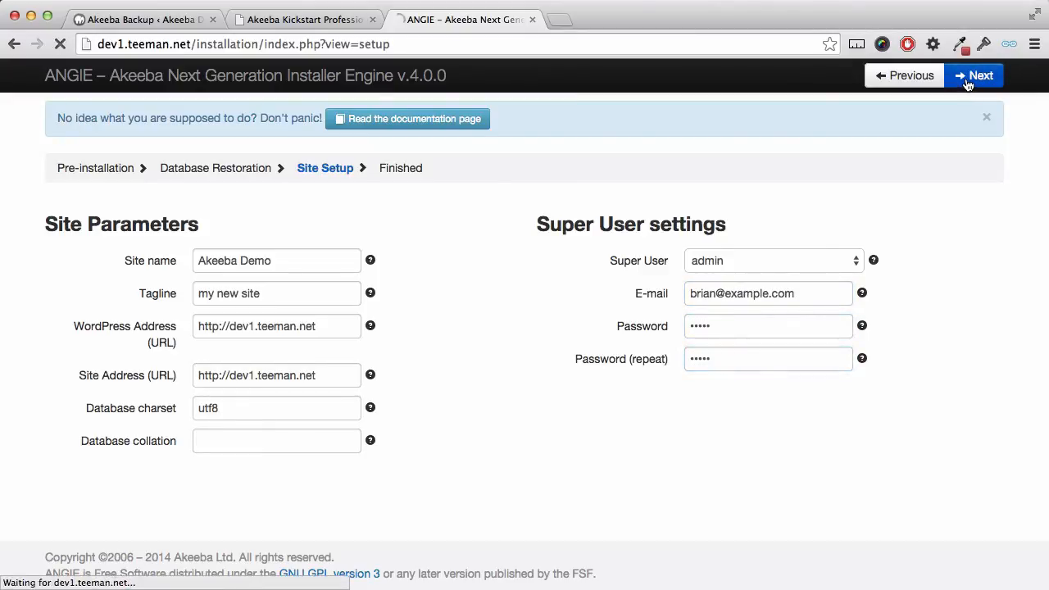
Let ANGIE complete the restoration and reach its Finished page.
left_click(974, 75)
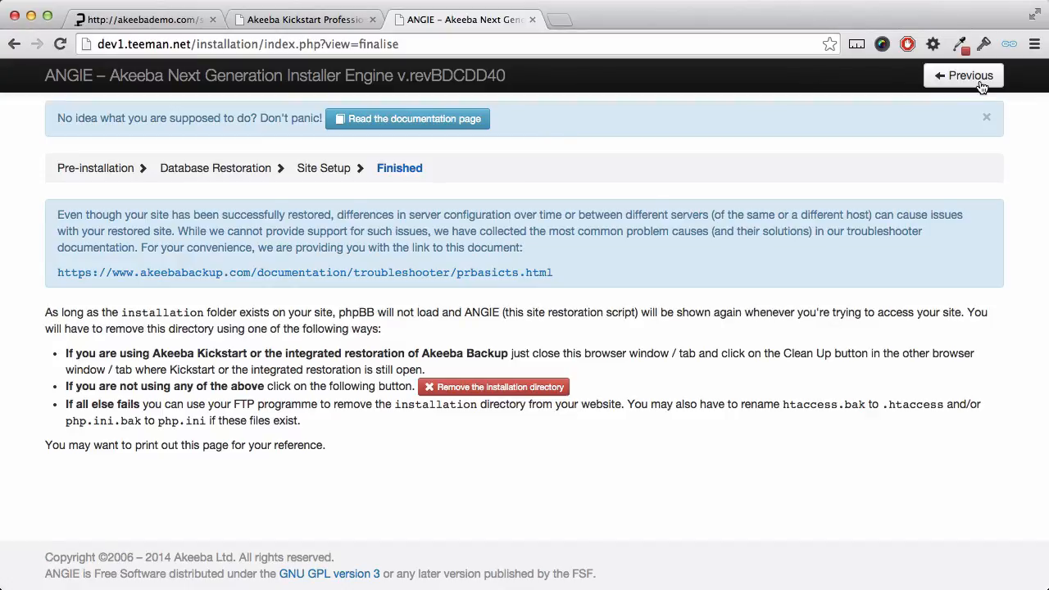
mouse_move(734, 104)
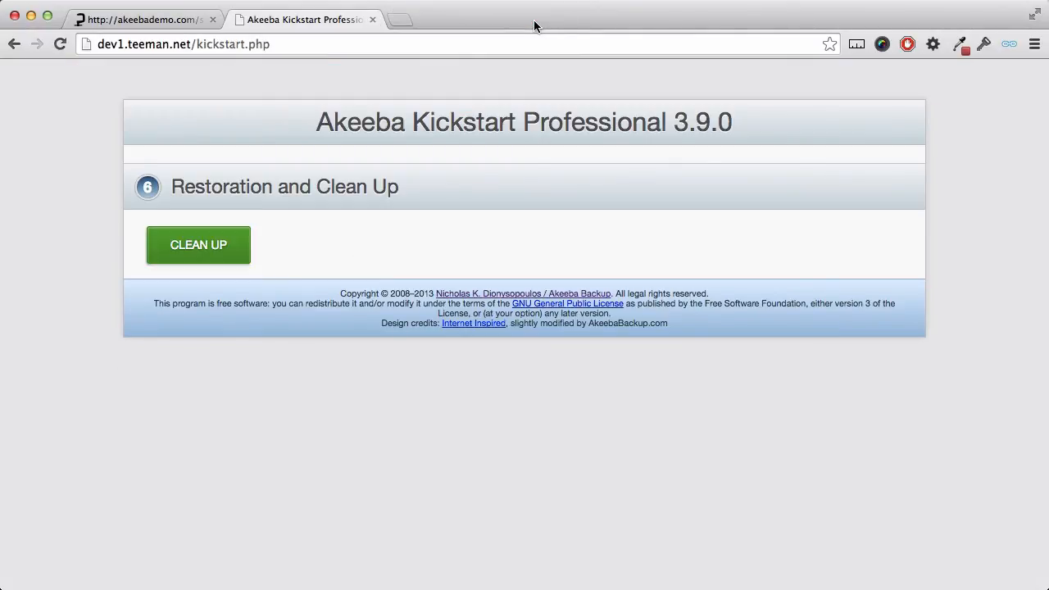
Run Kickstart's Clean Up, then visit the restored site's front-end showing Hello World.
left_click(199, 244)
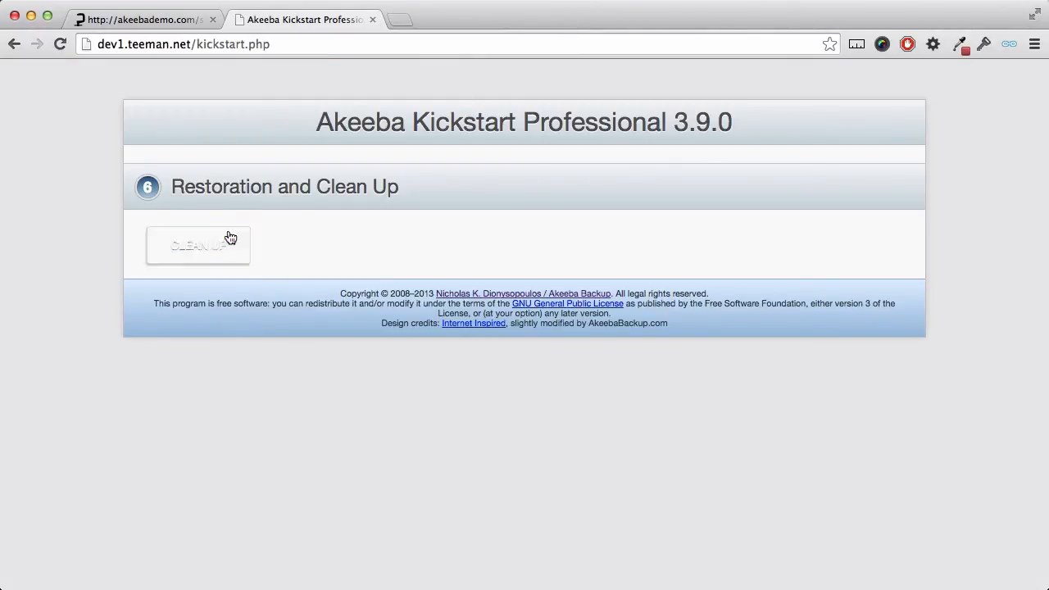
left_click(197, 244)
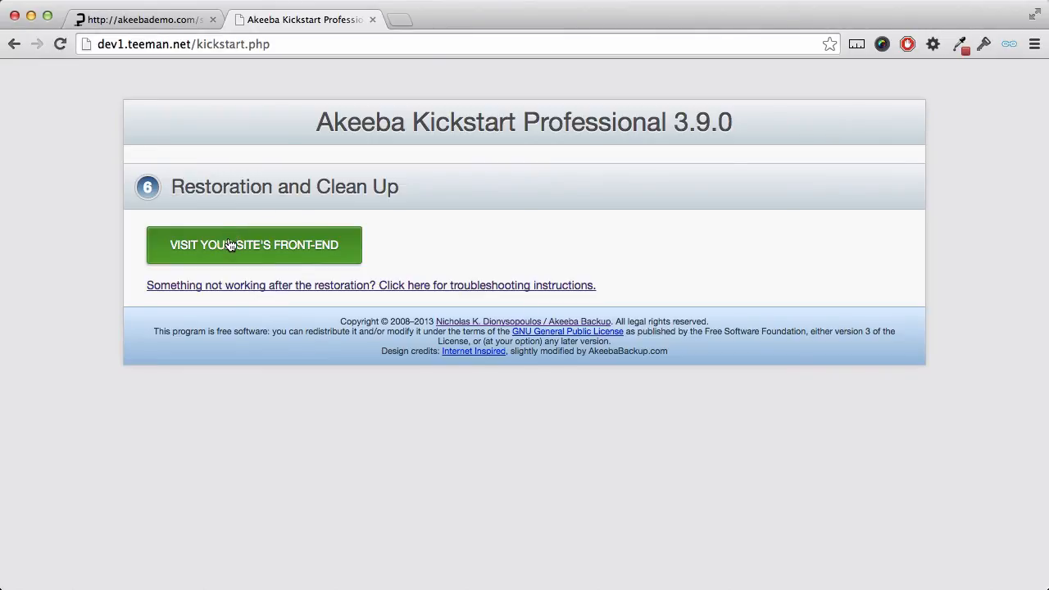
left_click(254, 244)
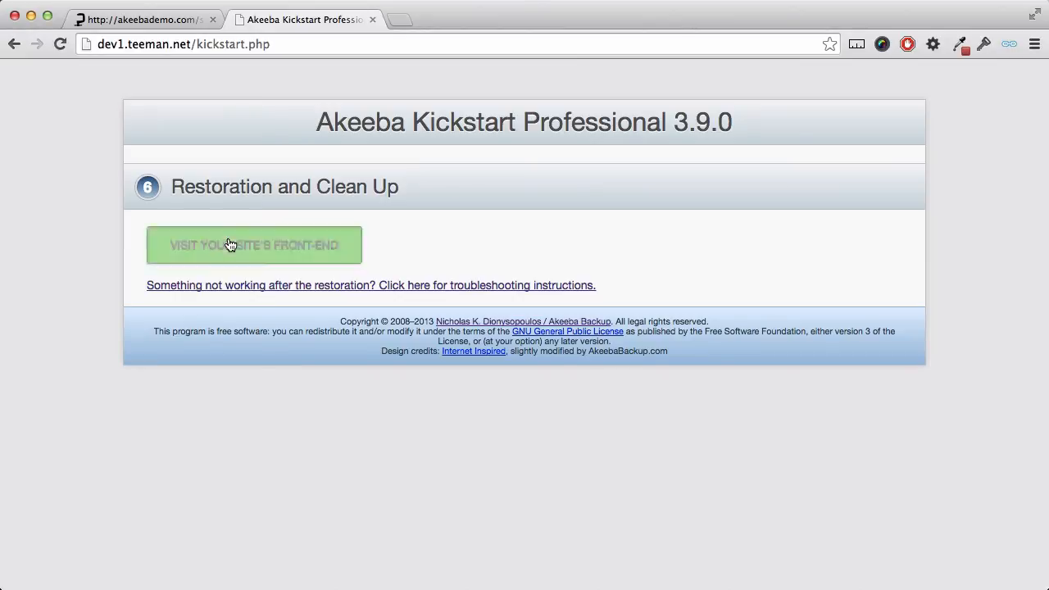
left_click(255, 244)
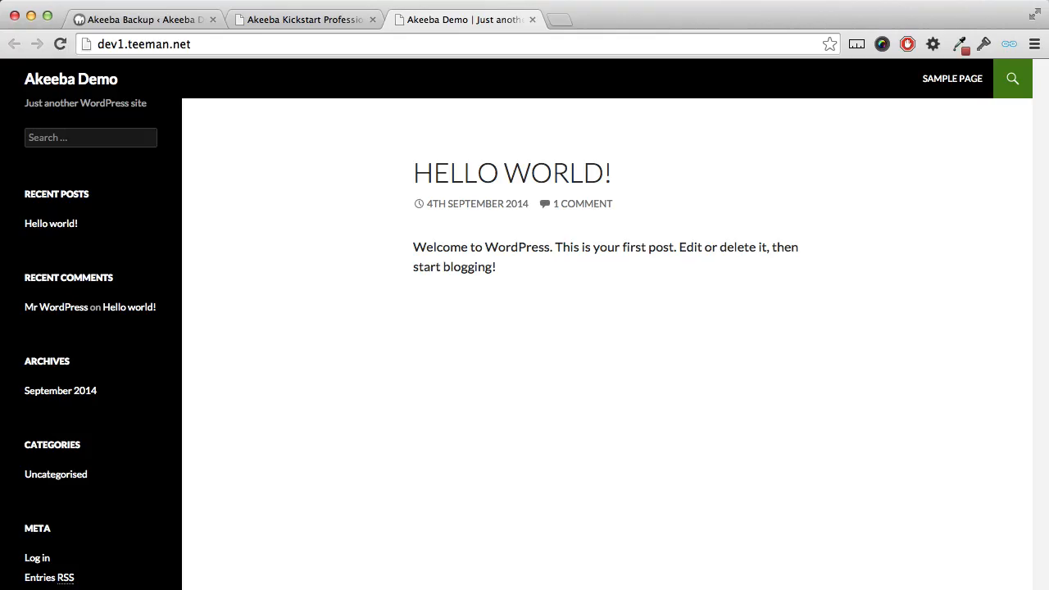